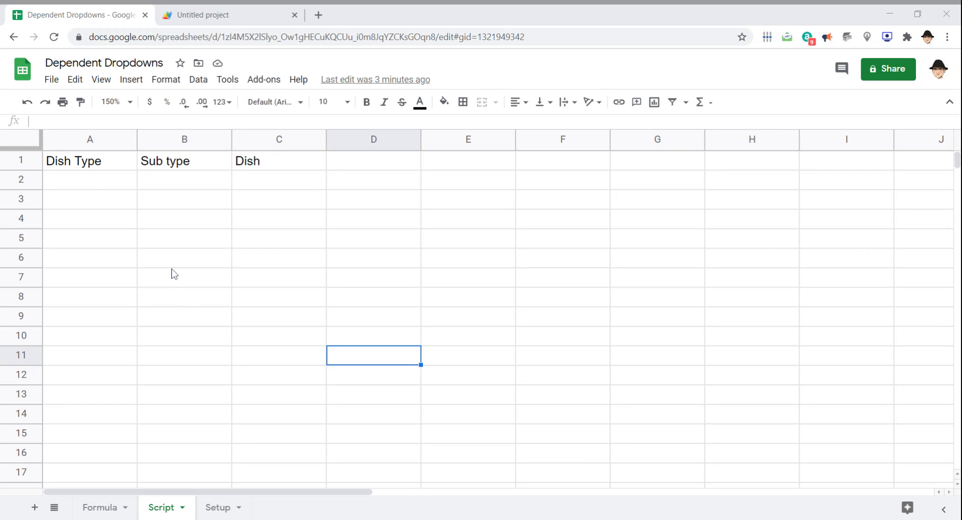
mouse_move(166, 288)
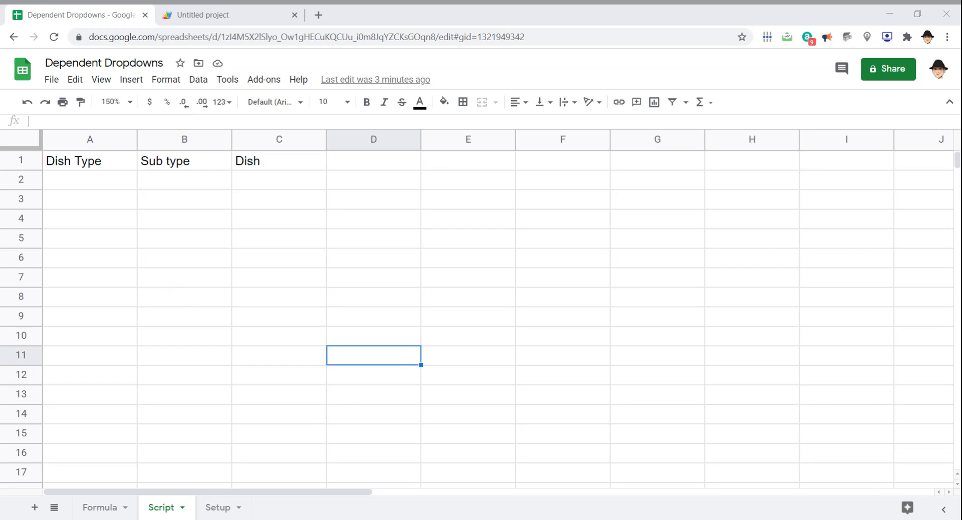
- Go over the Script sheet's empty Dish Type, Sub type and Dish cells in row 2 and column A
left_click(90, 180)
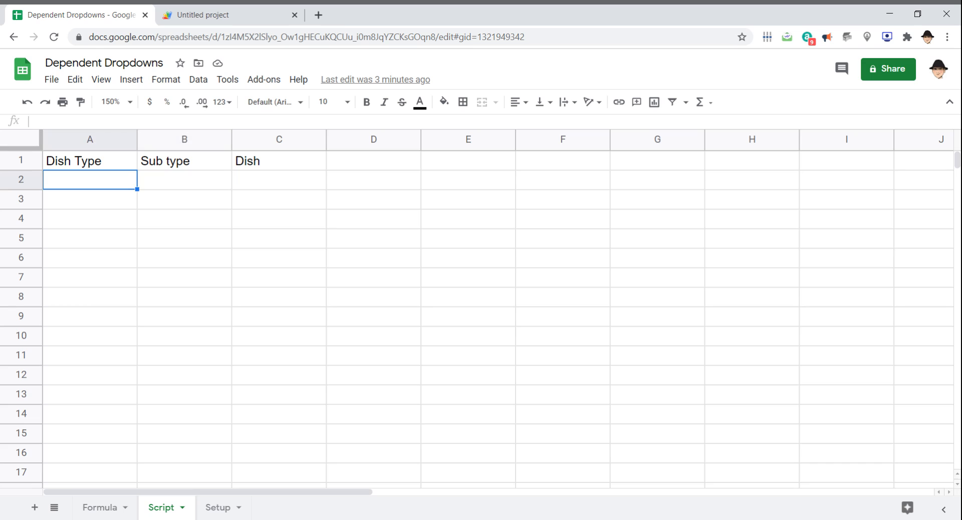
left_click(278, 180)
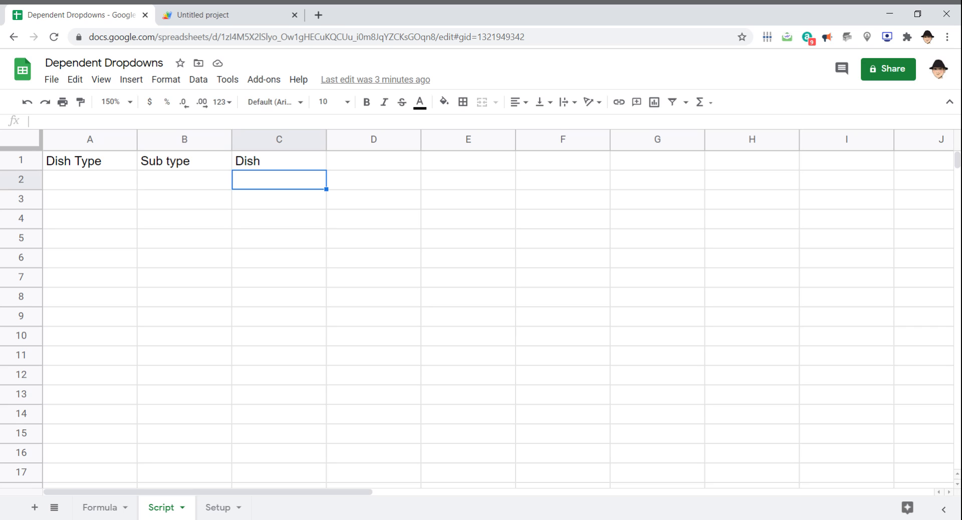
left_click(89, 180)
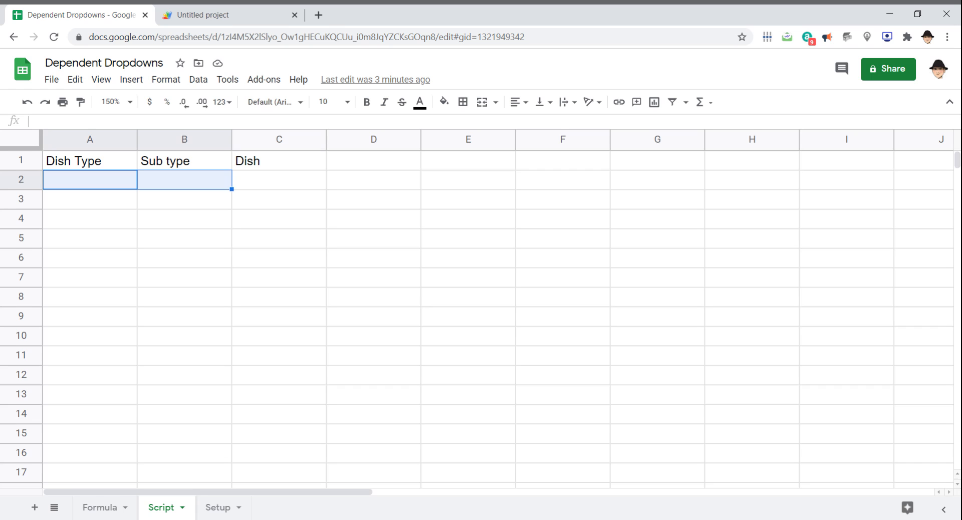
left_click(279, 179)
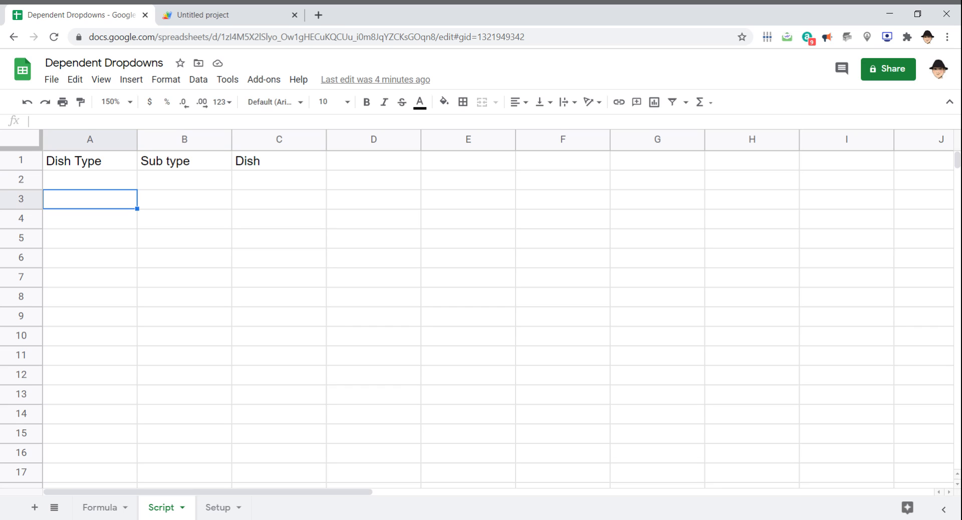
key("down")
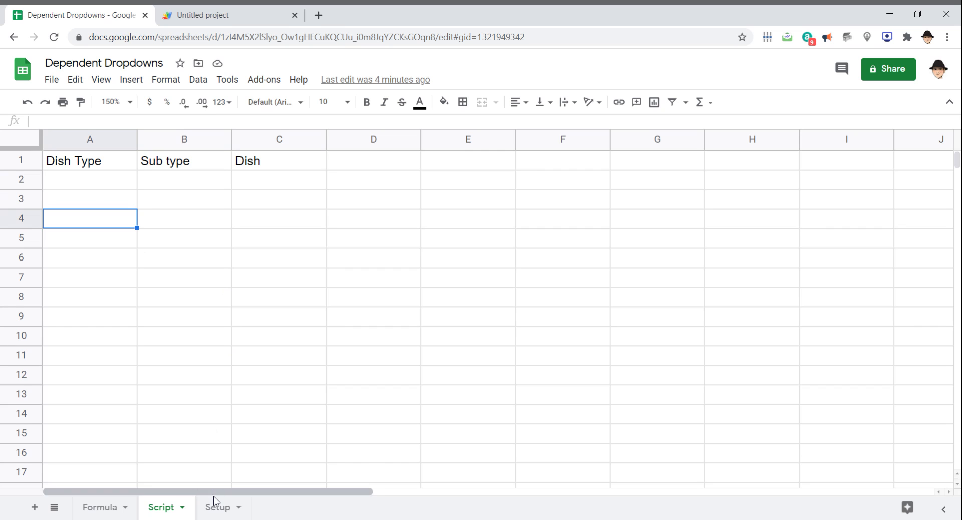
- Review the Setup sheet's Entree/Side headers, Beef subtype, and Chicken, Beef and Cold dish lists
left_click(217, 507)
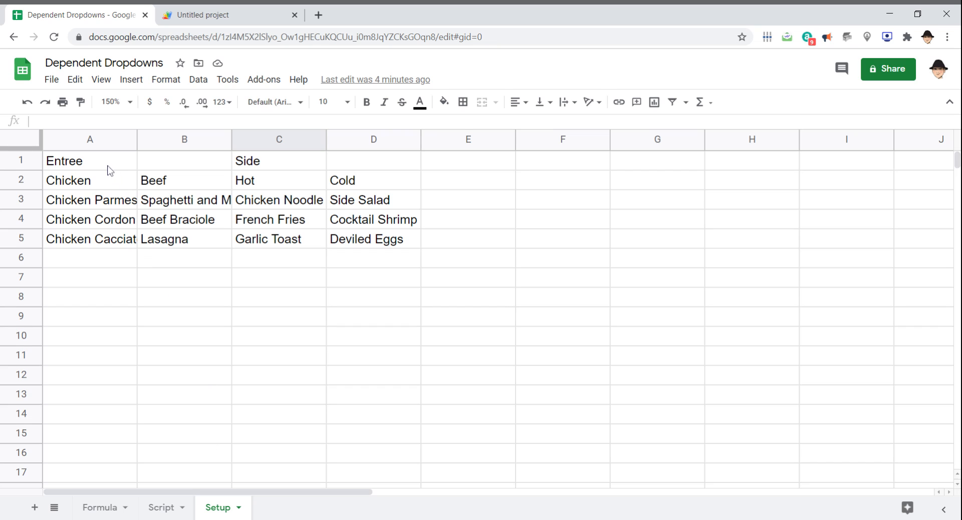
left_click(89, 160)
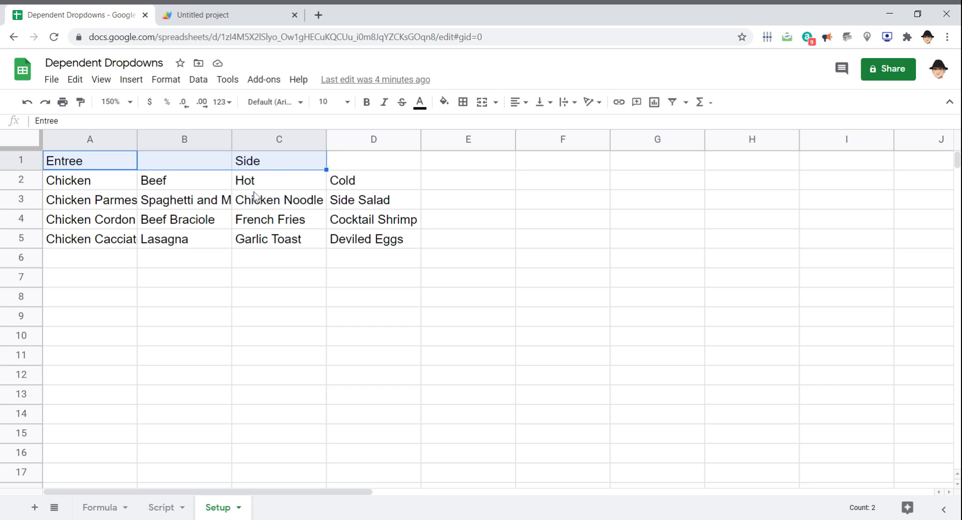
mouse_move(247, 169)
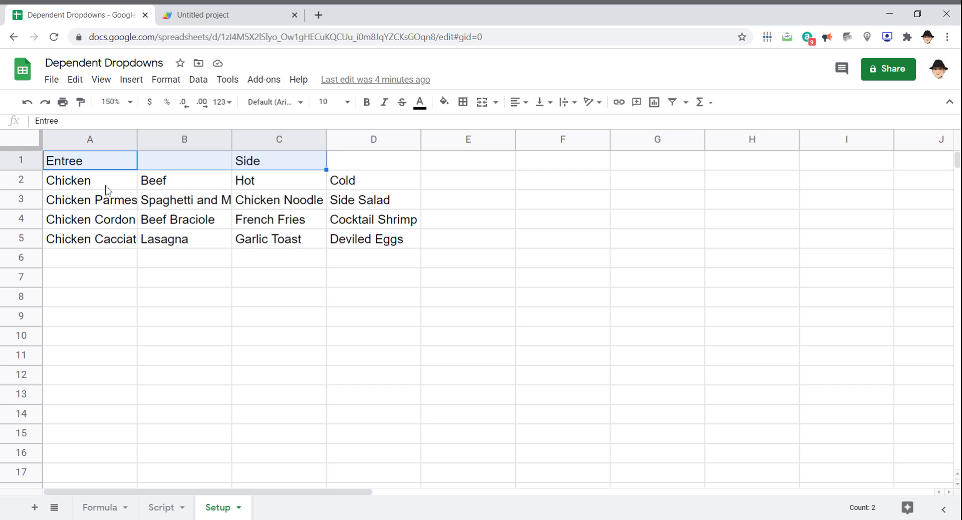
left_click(183, 180)
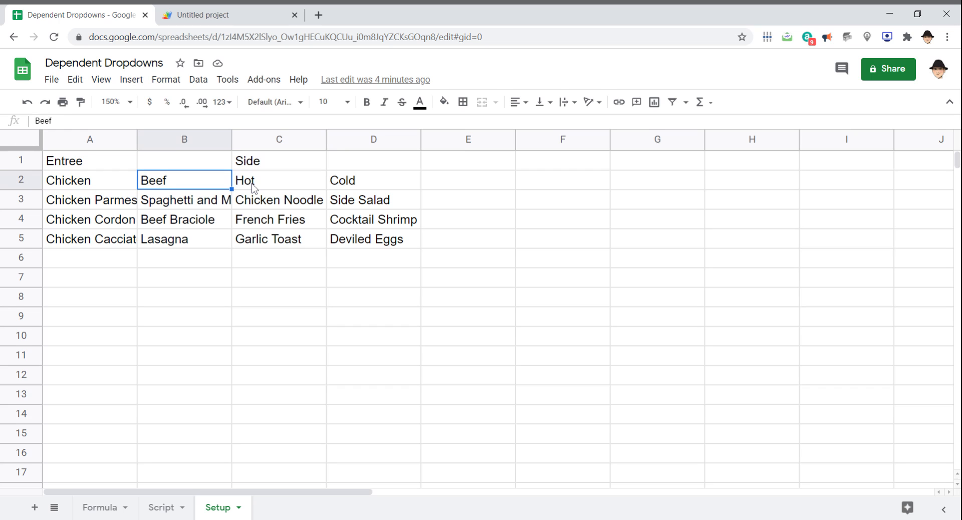
left_click(373, 179)
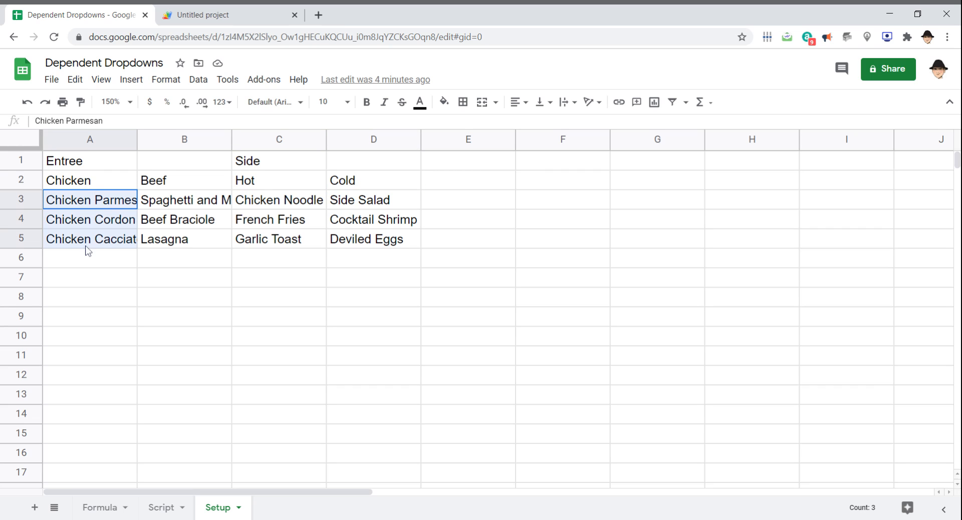
left_click(184, 199)
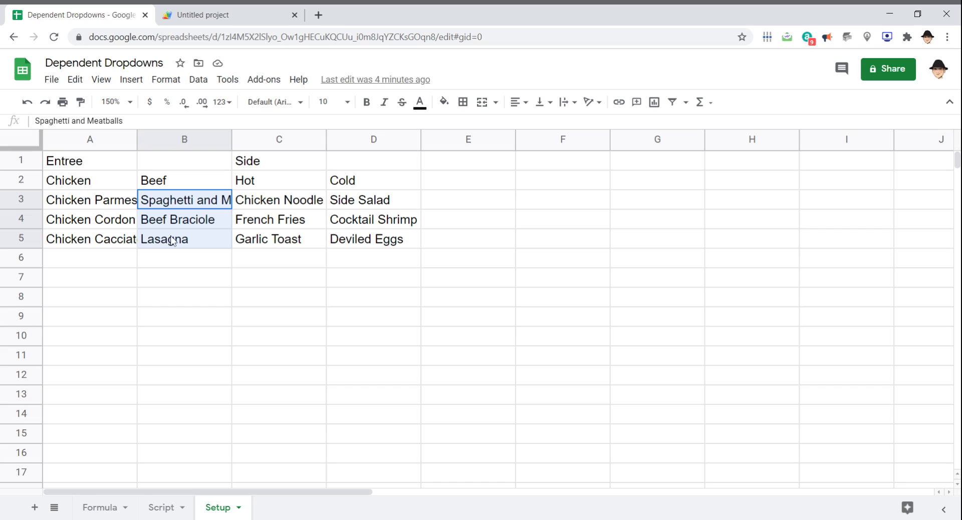
left_click(278, 199)
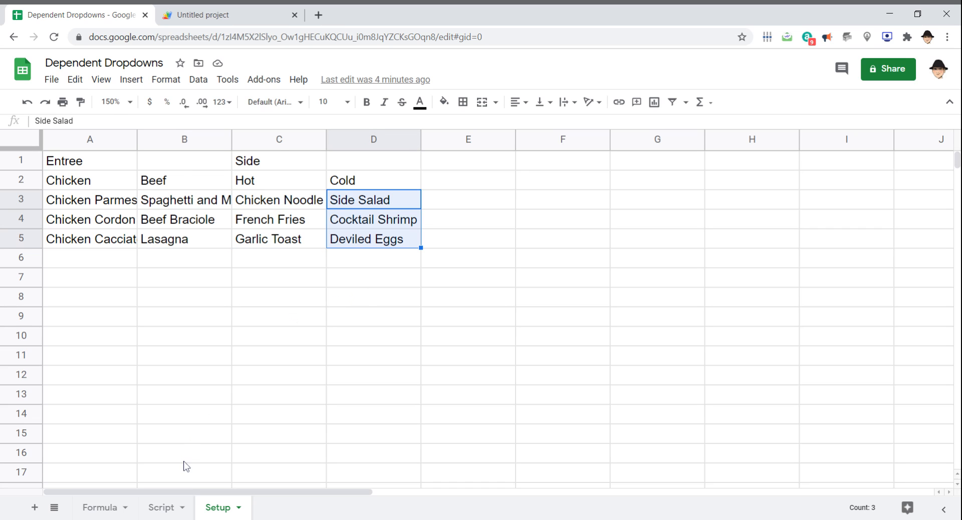
left_click(160, 507)
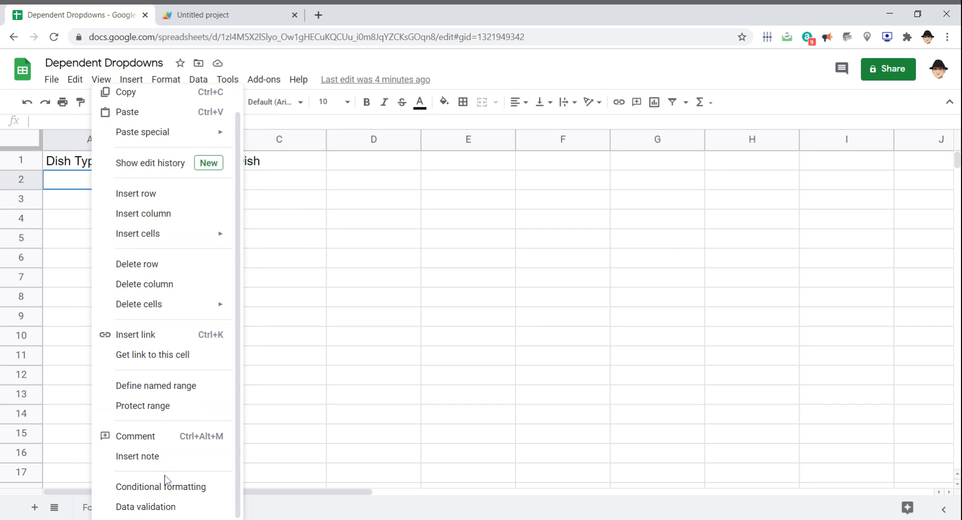
- Make Script!A2 a dropdown from Setup!A1:C1 that rejects other entries, and save the rule
left_click(146, 507)
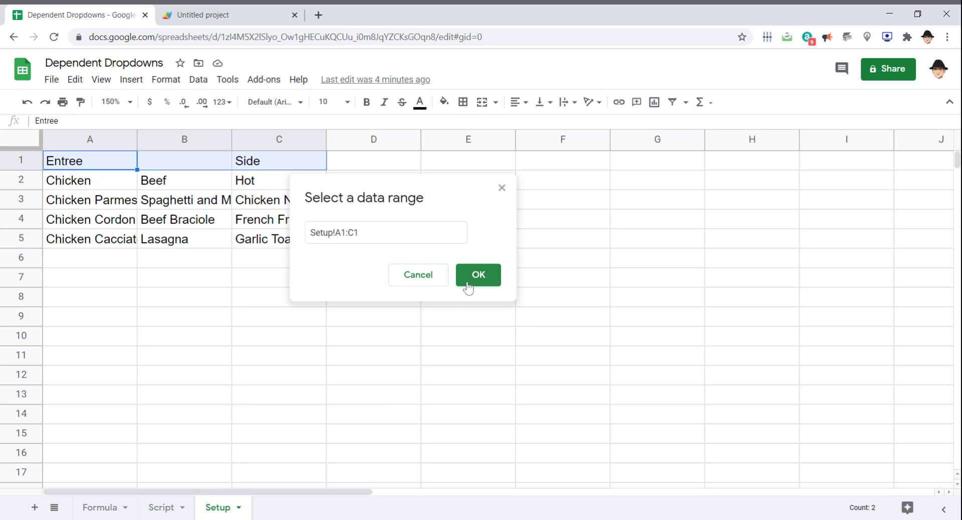
left_click(478, 274)
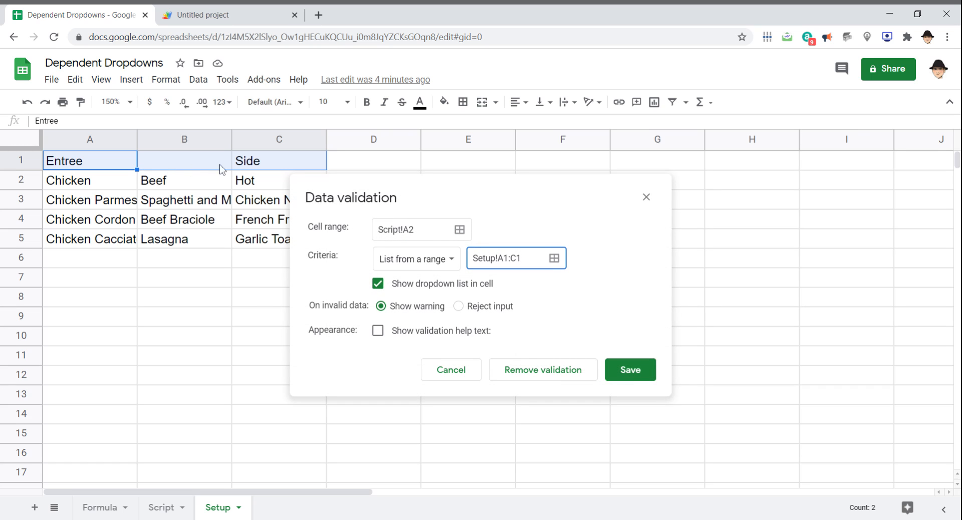
left_click(458, 306)
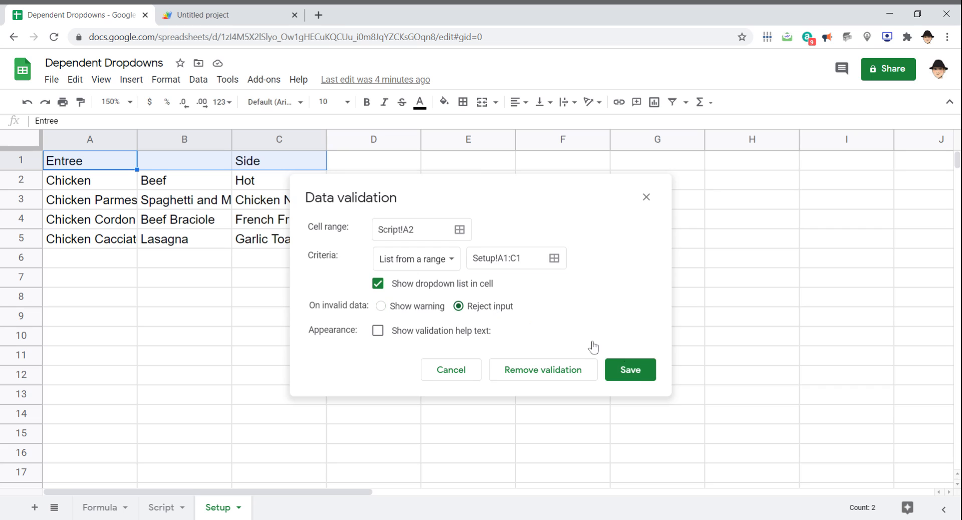
left_click(630, 370)
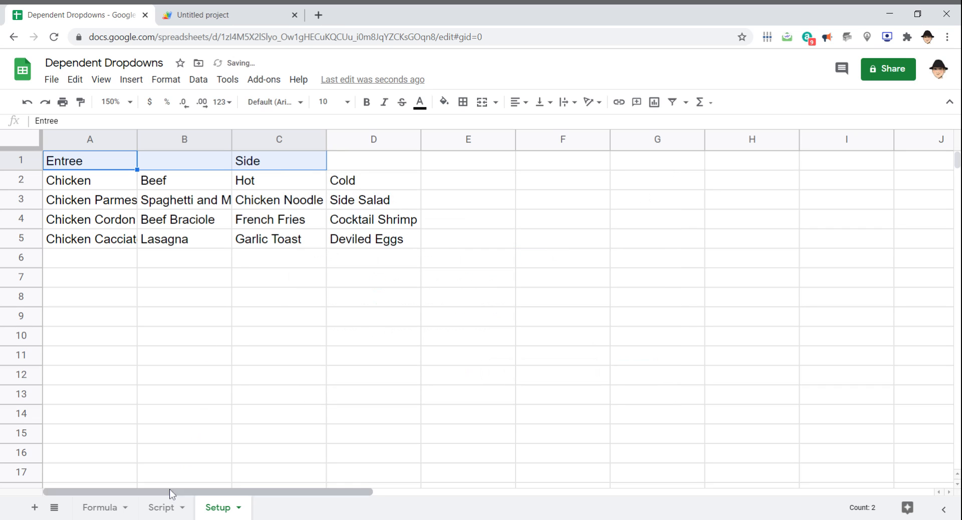
left_click(162, 507)
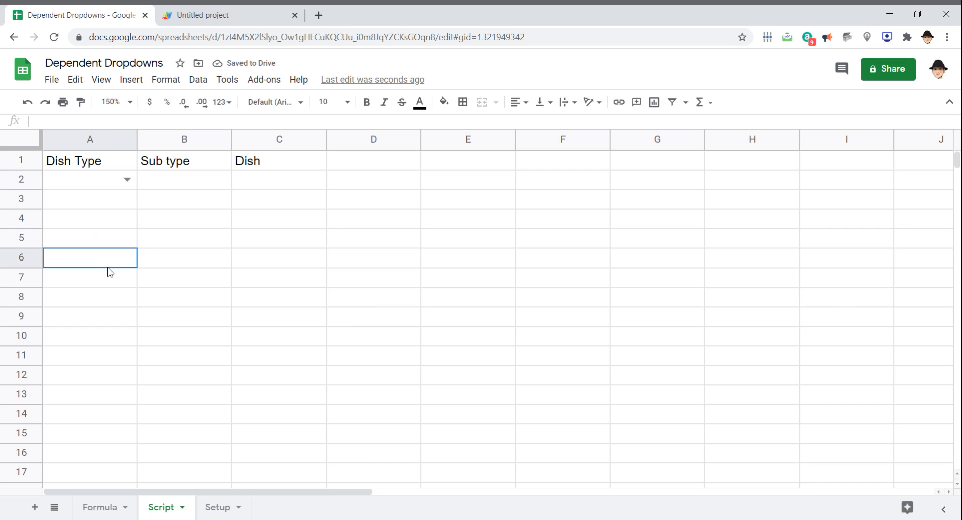
left_click(230, 15)
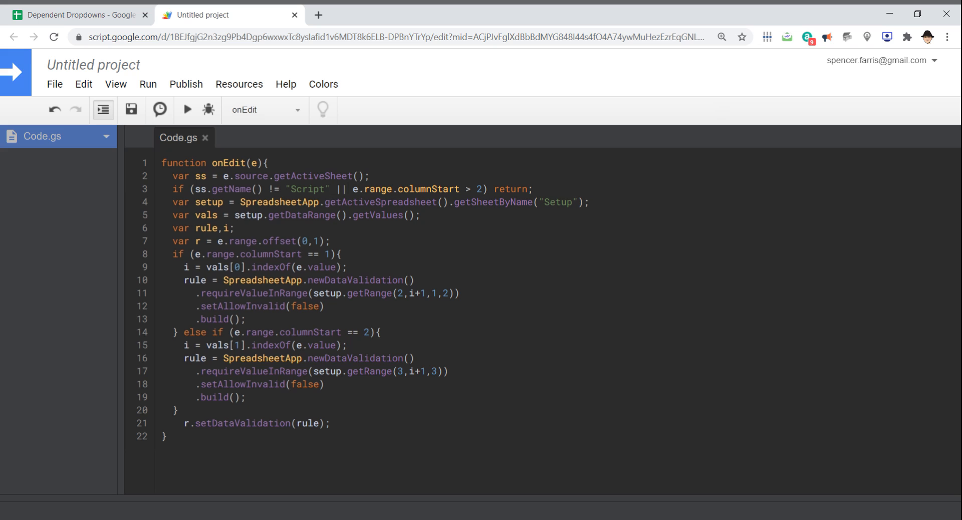
- Show the Dish cell C2, then mark the onEdit line that fetches the Setup sheet
left_click(78, 15)
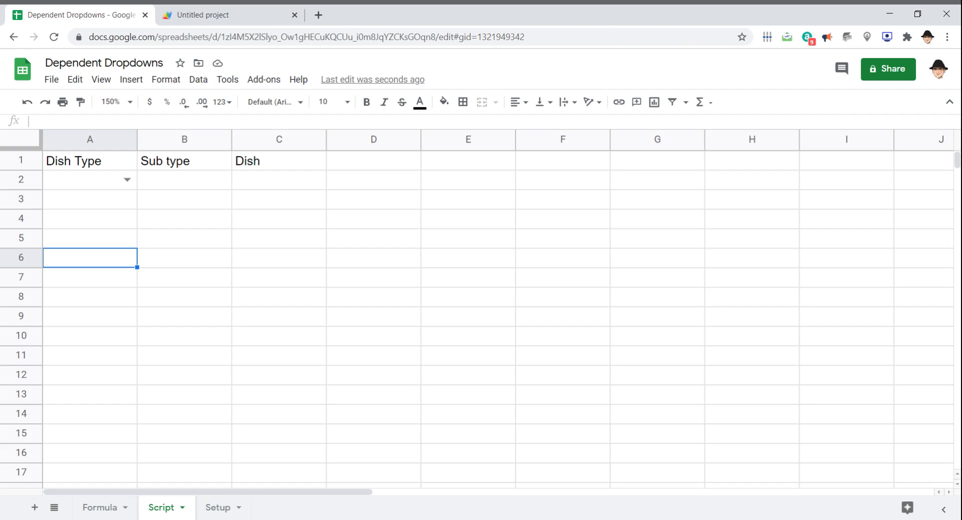
left_click(279, 180)
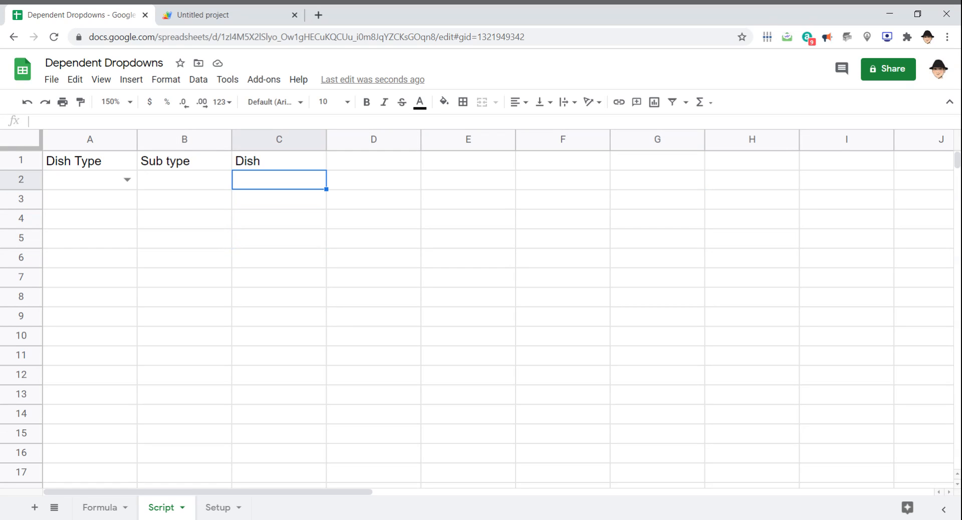
left_click(229, 15)
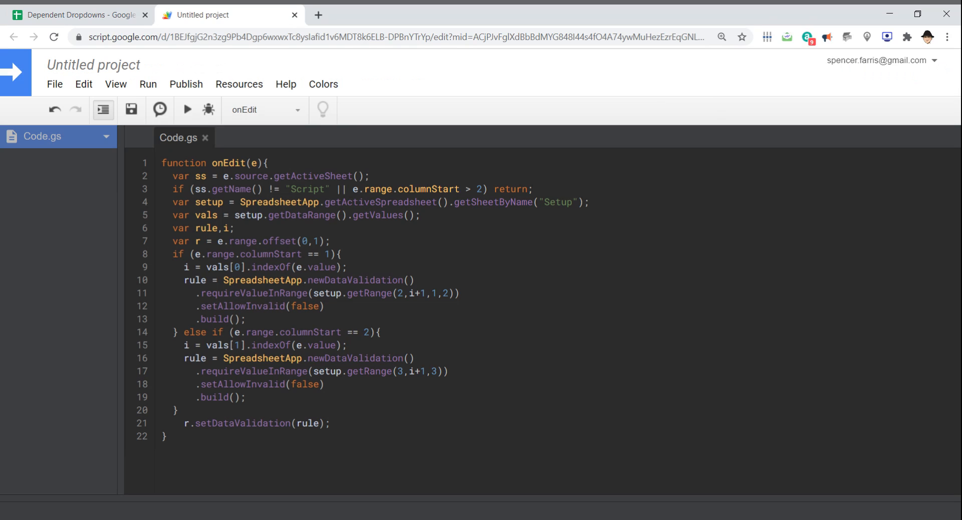
left_click(457, 202)
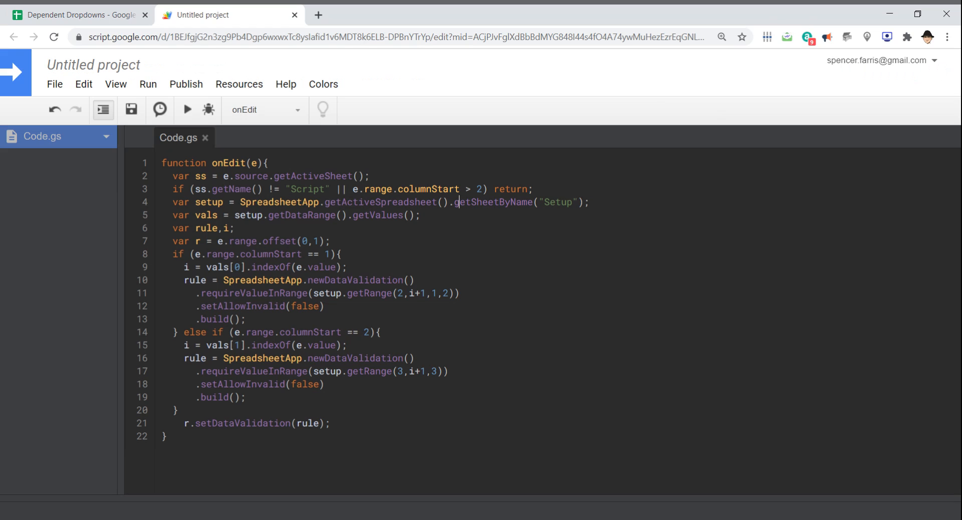
left_click(590, 202)
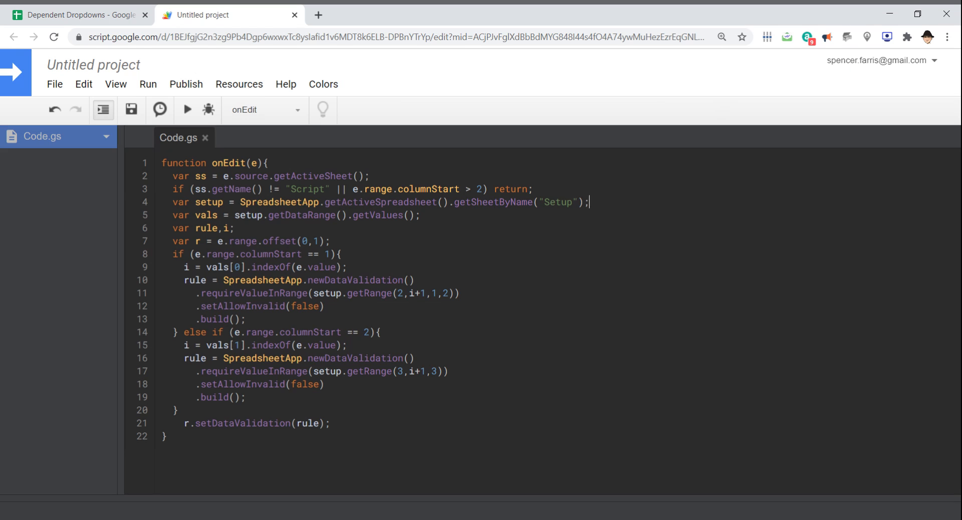
- Mark where getValues reads the Setup data and show the Setup table A1:D5 it pulls from
left_click(78, 15)
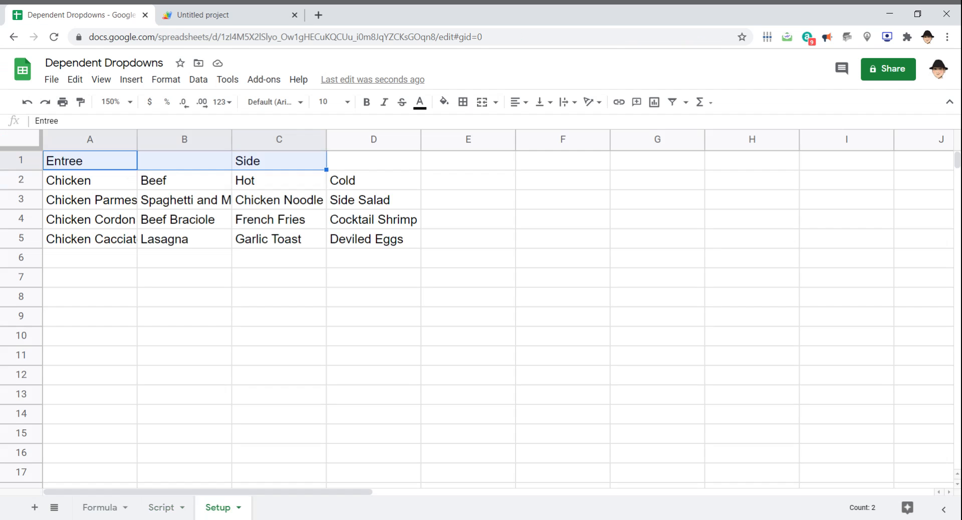
left_click(211, 15)
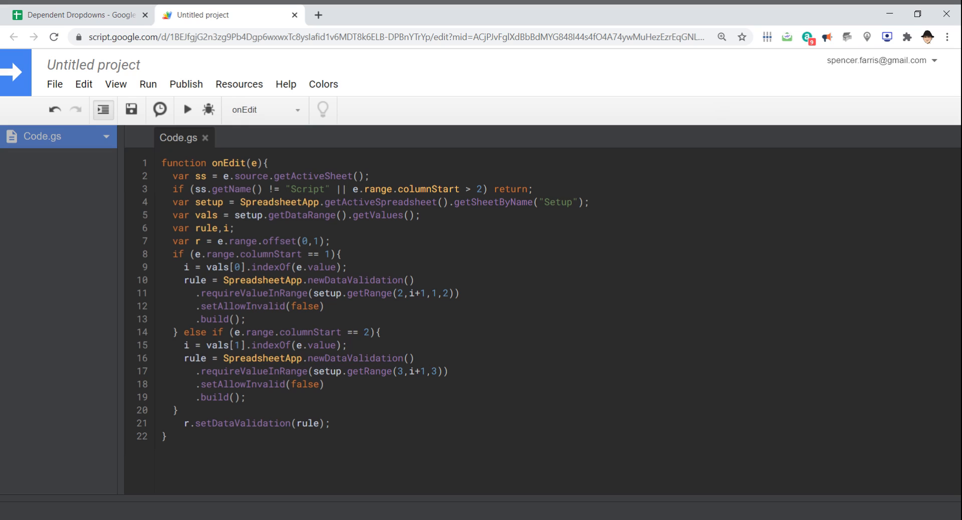
left_click(420, 215)
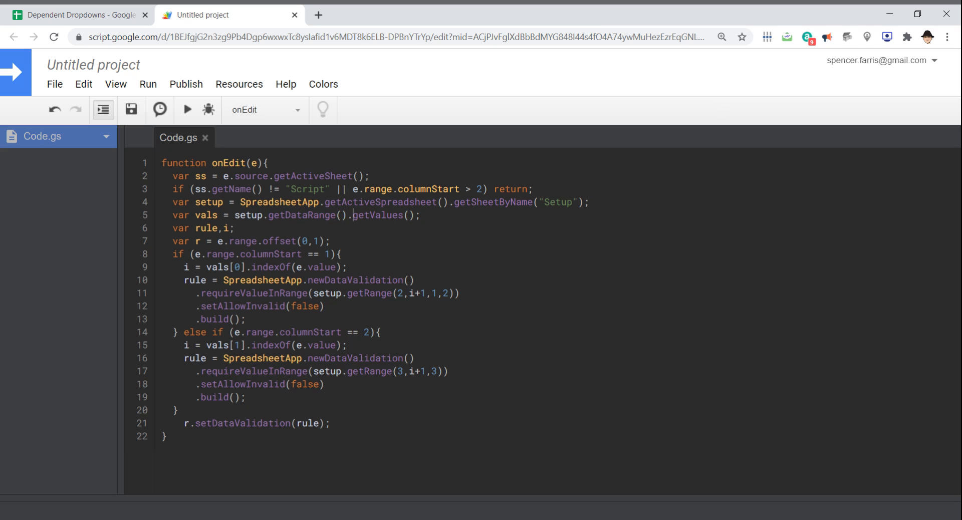
left_click(78, 15)
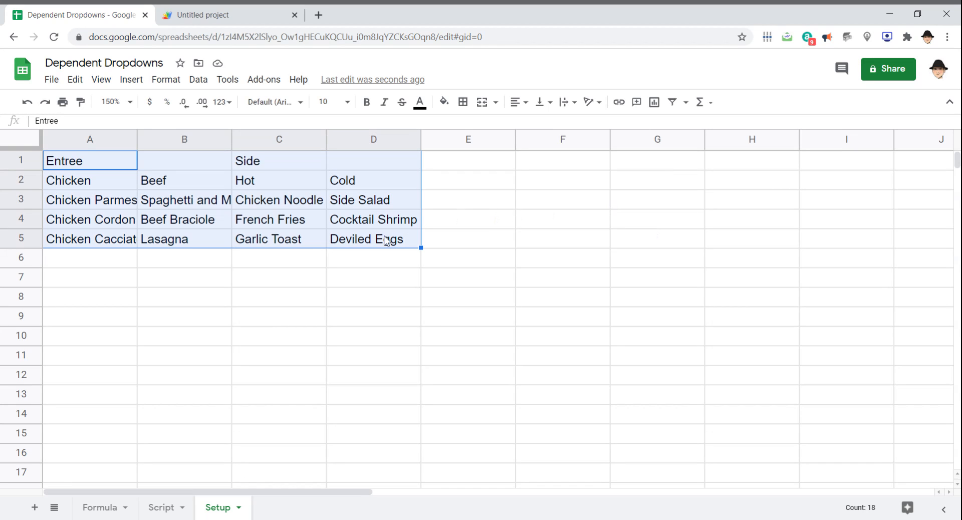
left_click(208, 14)
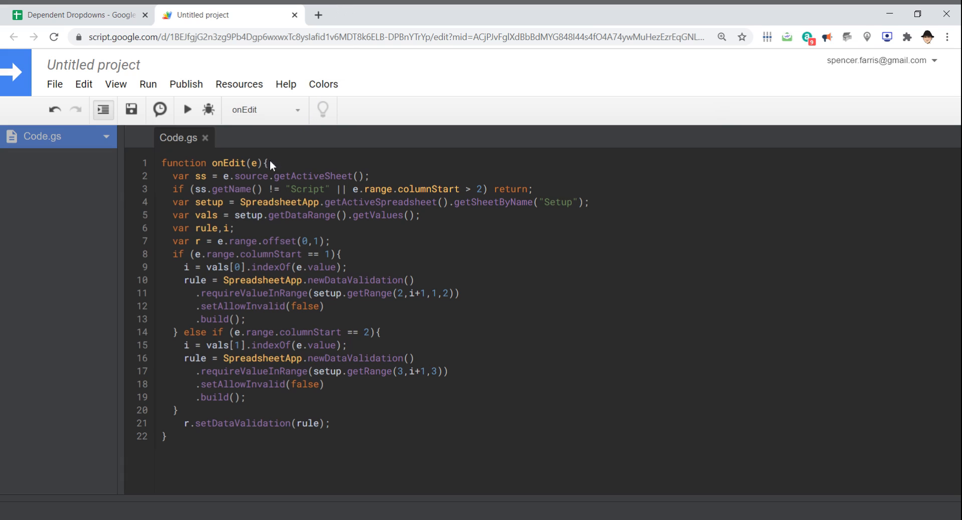
mouse_move(273, 165)
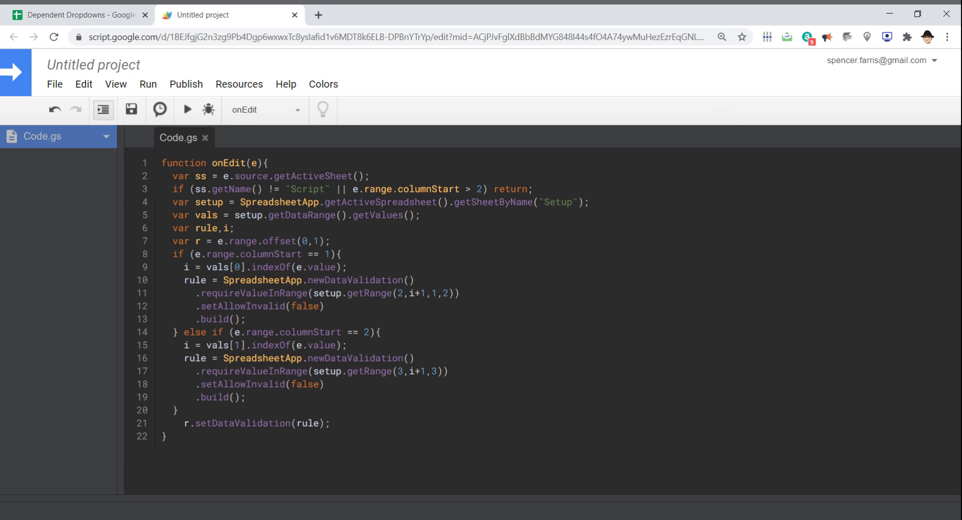
double_click(195, 281)
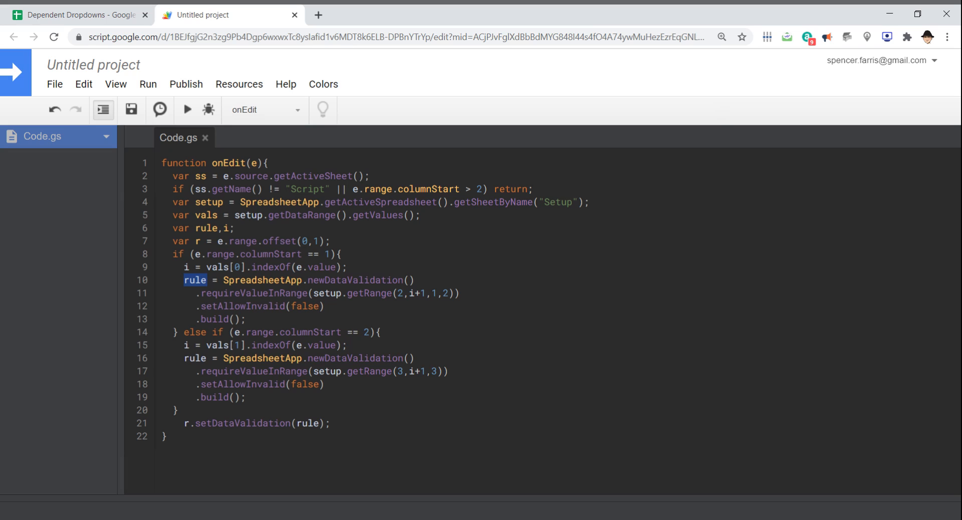
double_click(196, 358)
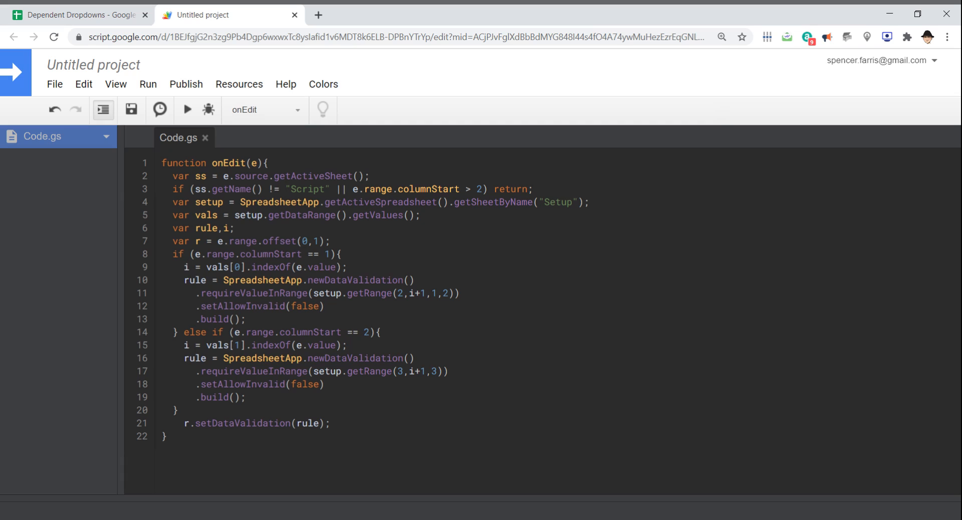
left_click(184, 345)
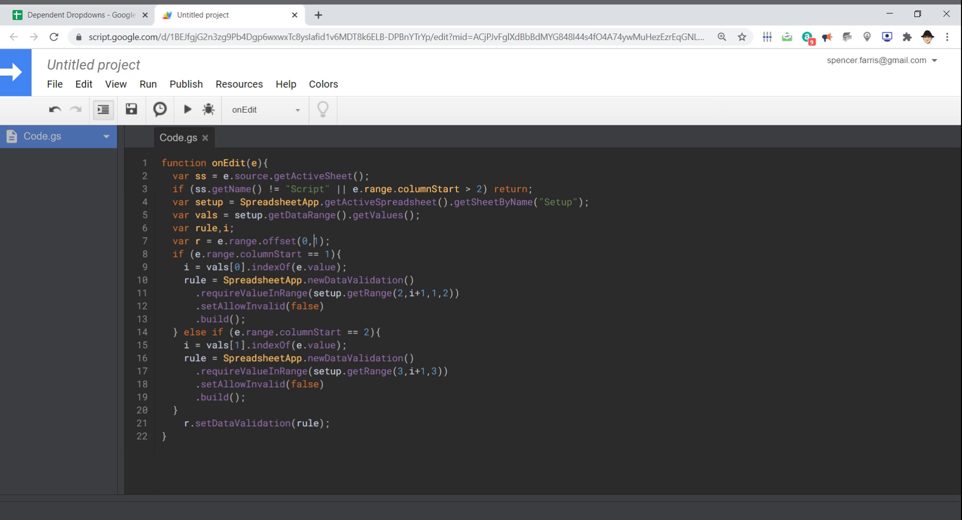
left_click(80, 15)
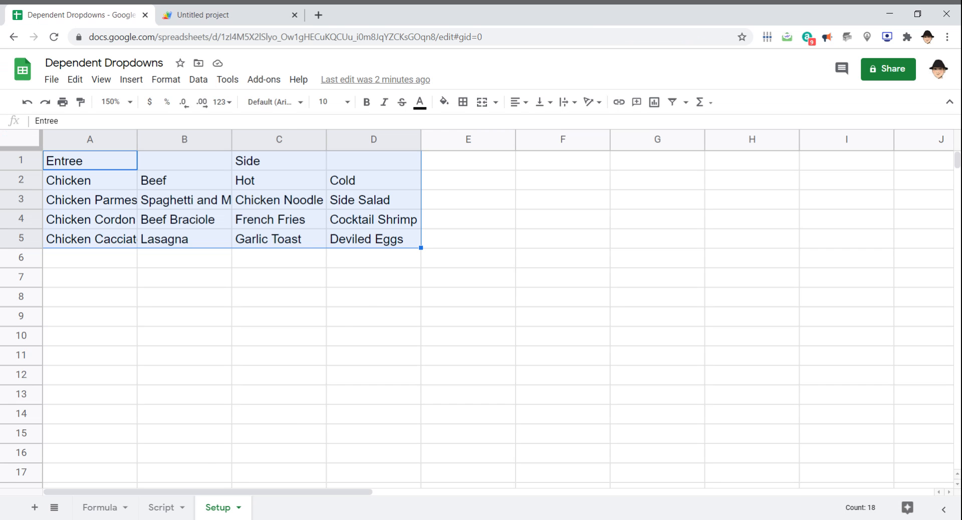
left_click(161, 507)
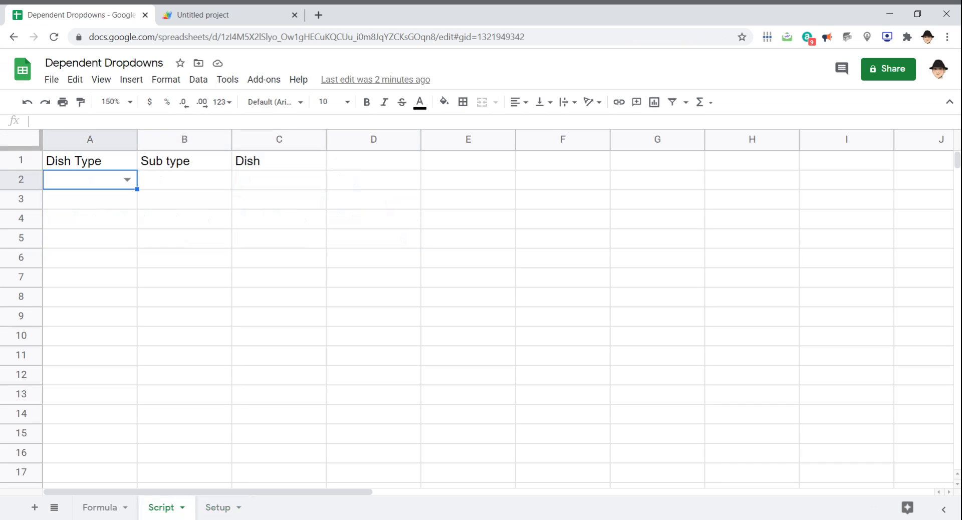
left_click(230, 15)
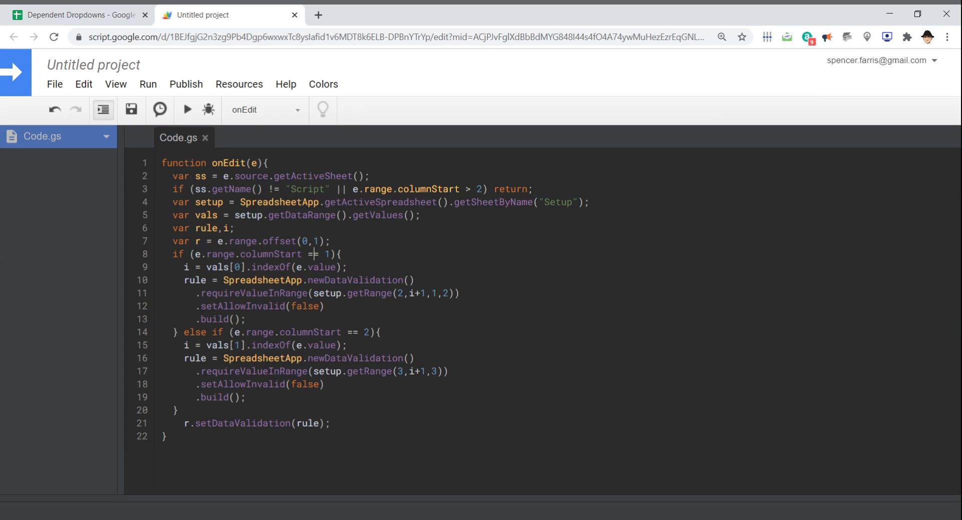
type("=")
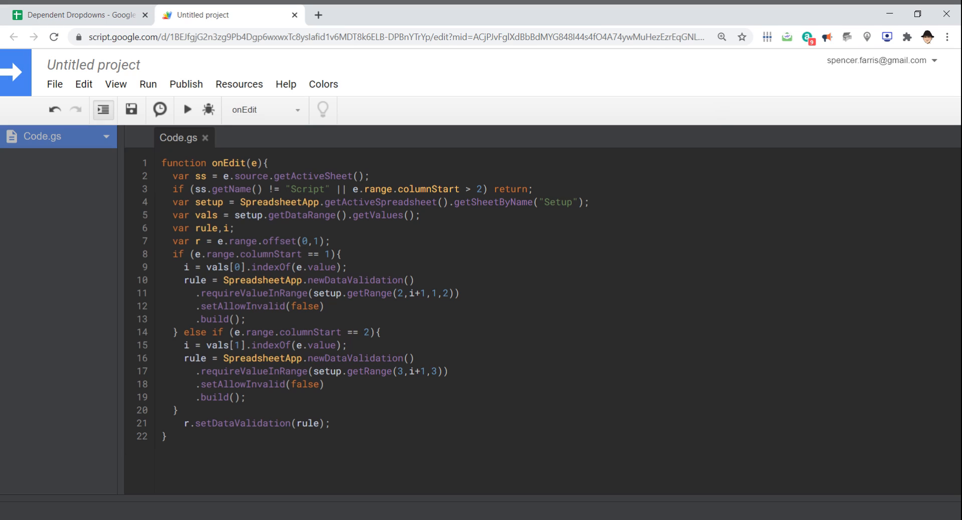
mouse_move(183, 137)
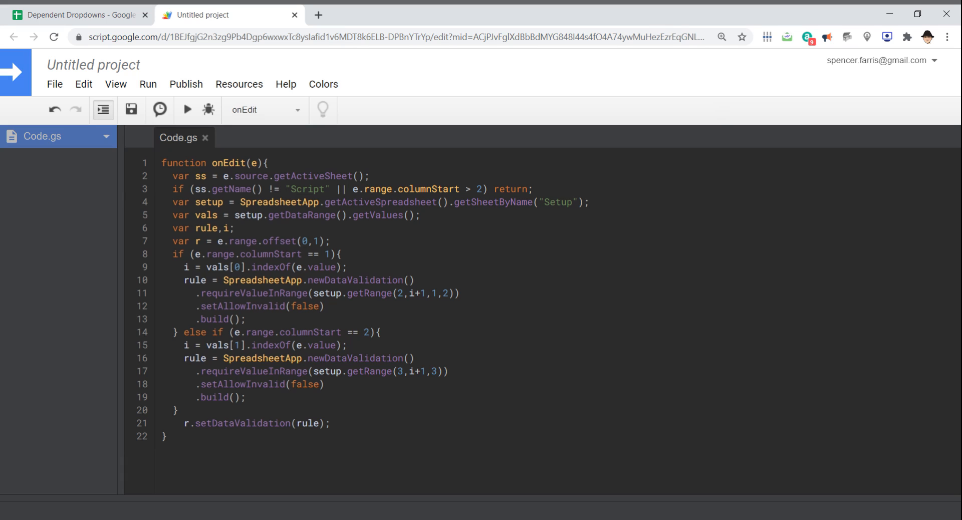
left_click(362, 332)
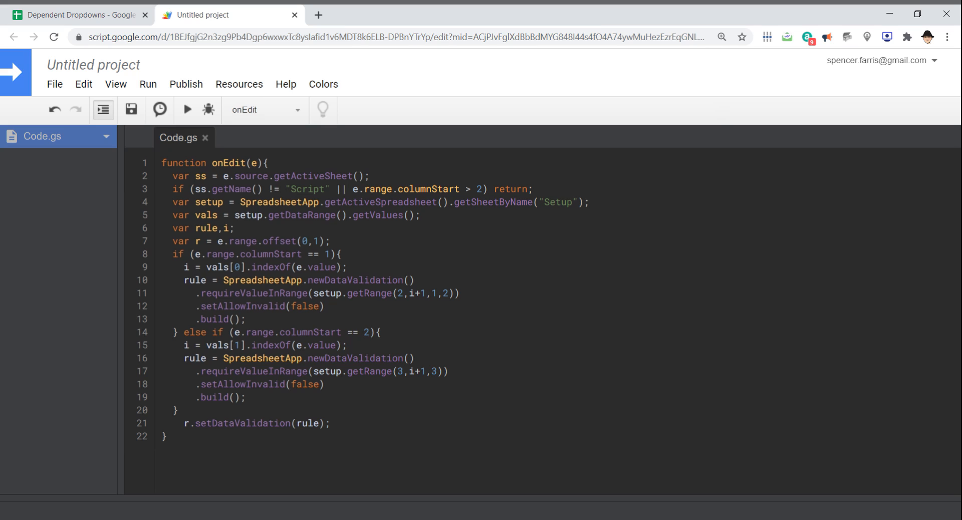
left_click(208, 266)
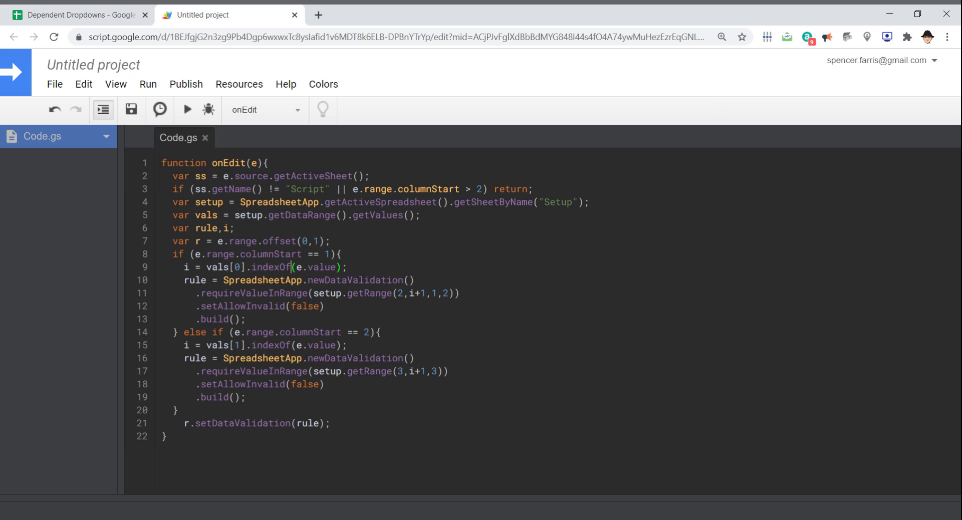
left_click(78, 15)
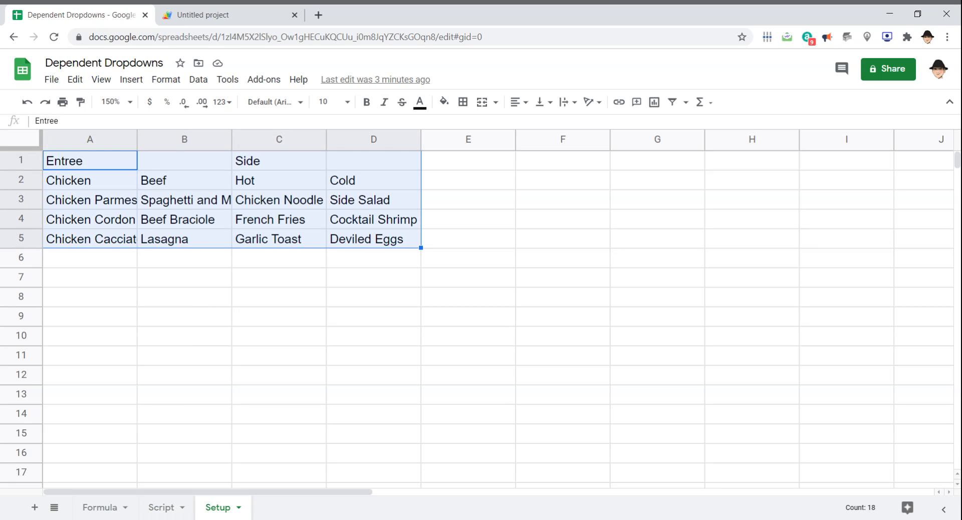
left_click(161, 507)
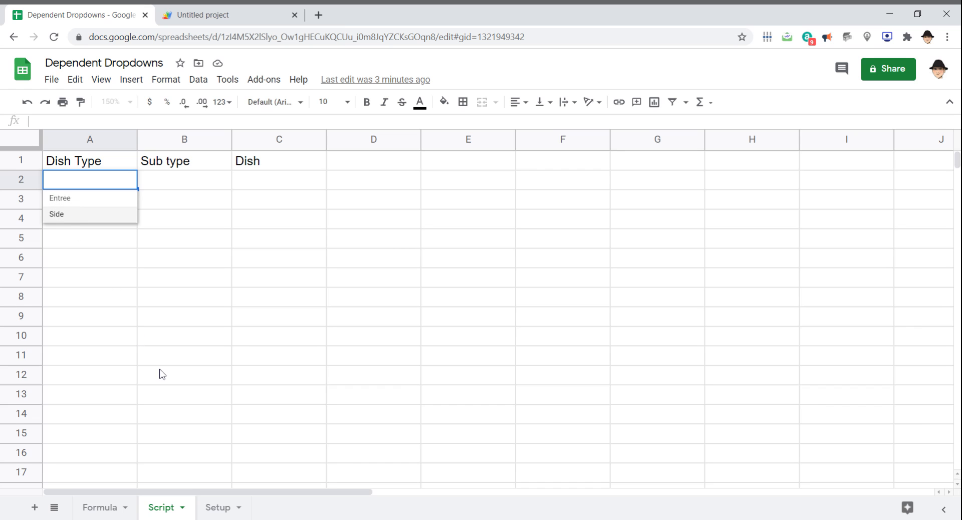
left_click(218, 507)
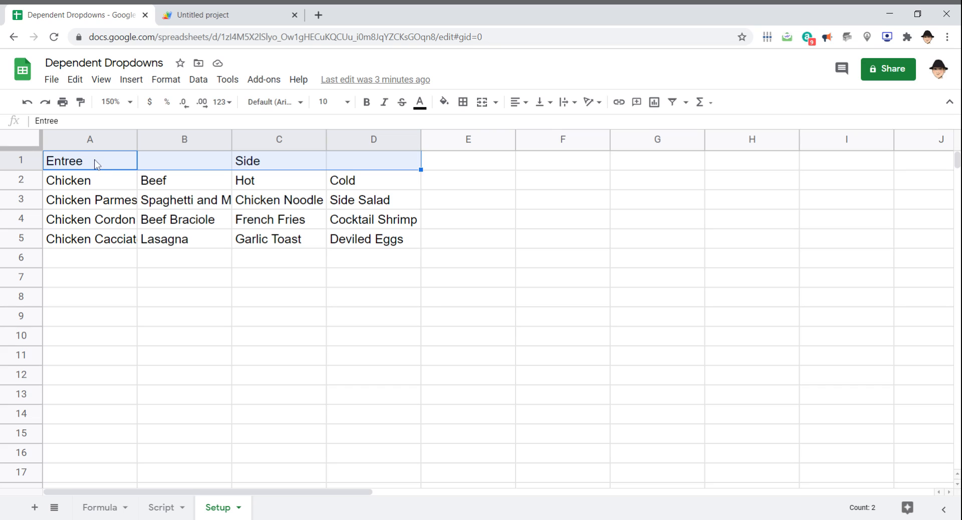
mouse_move(97, 176)
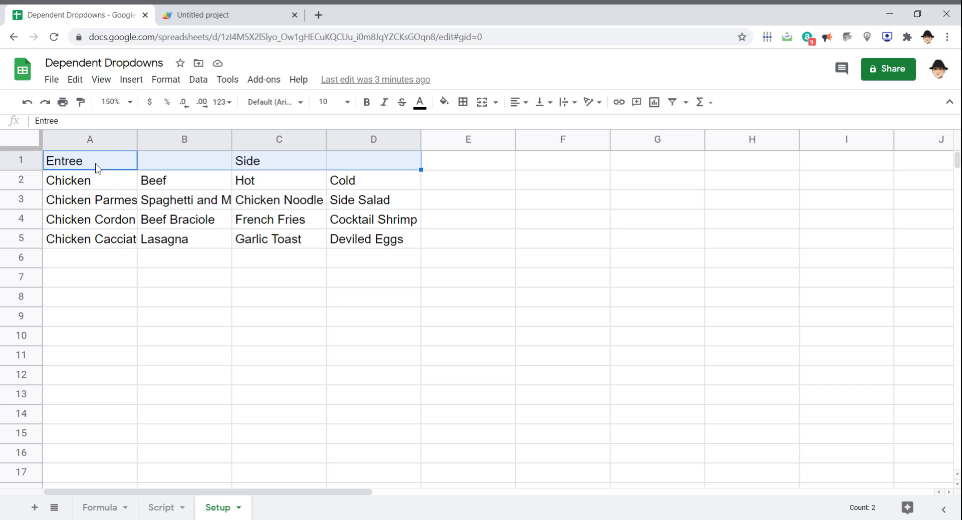
mouse_move(268, 179)
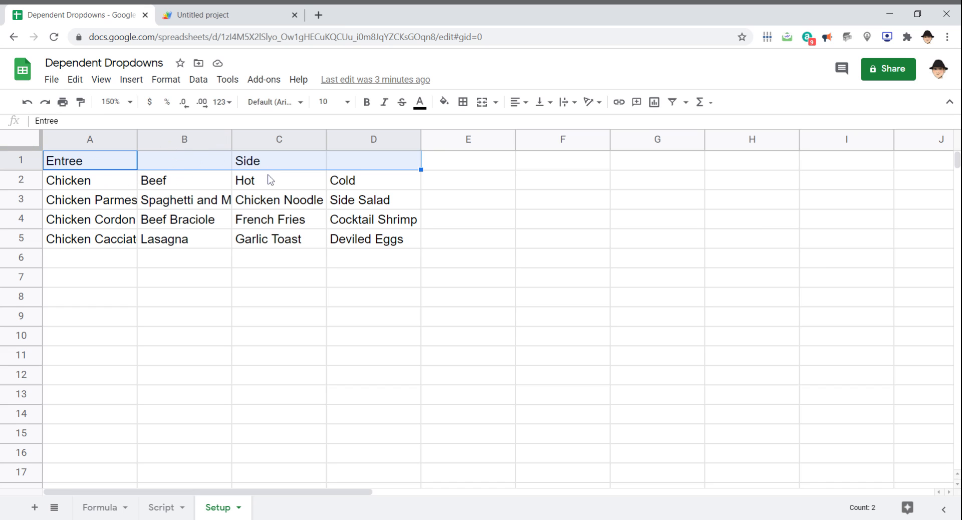
left_click(231, 15)
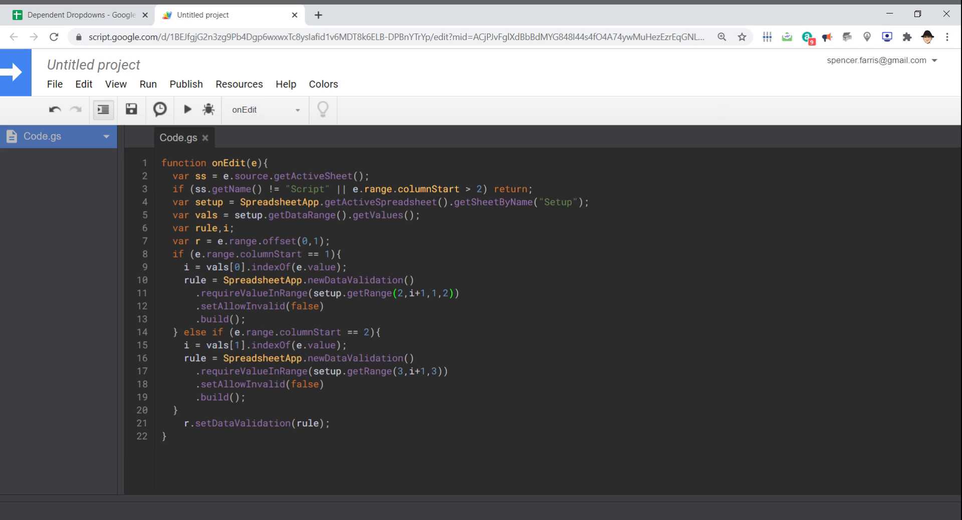
left_click(80, 15)
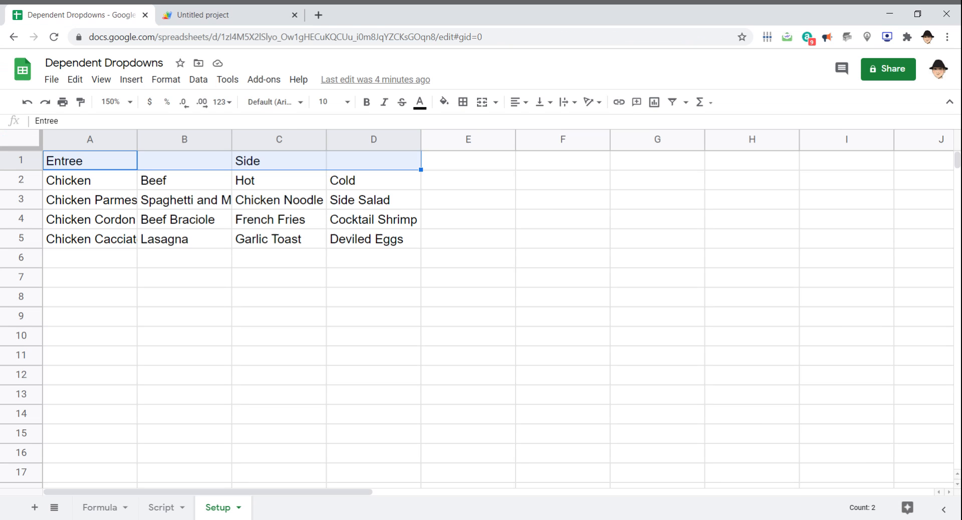
left_click(230, 15)
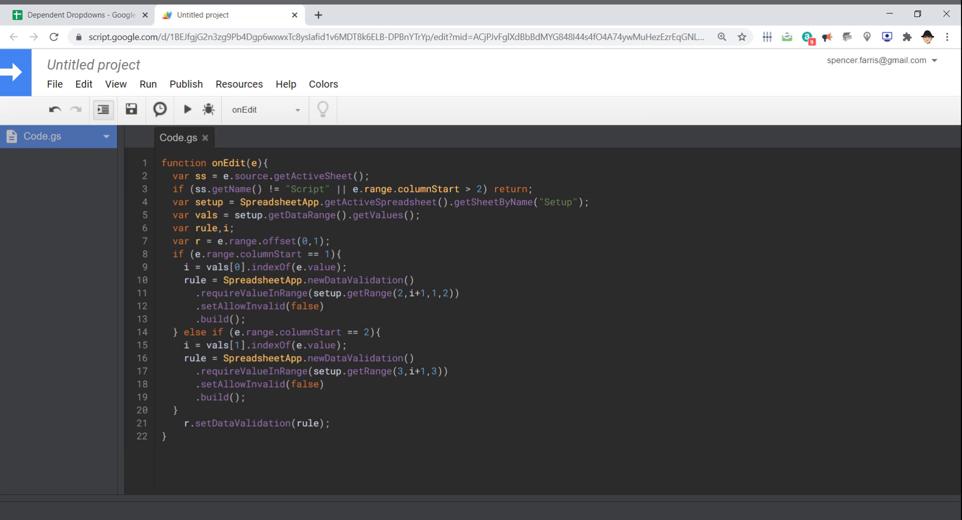
left_click(420, 293)
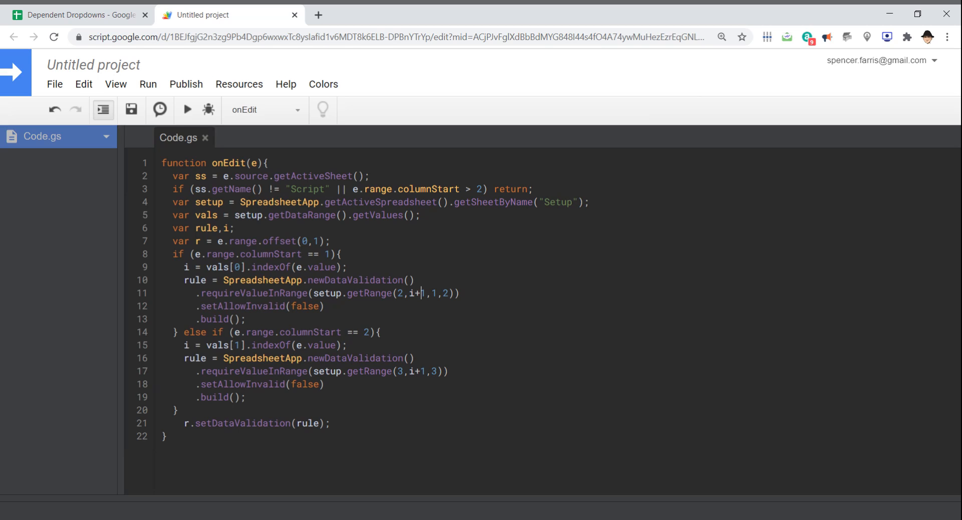
left_click(73, 16)
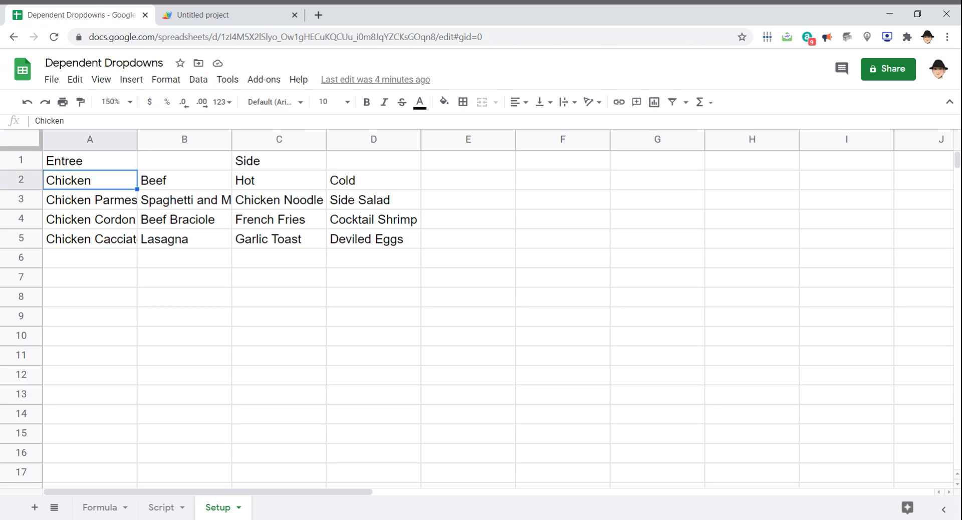
left_click(279, 180)
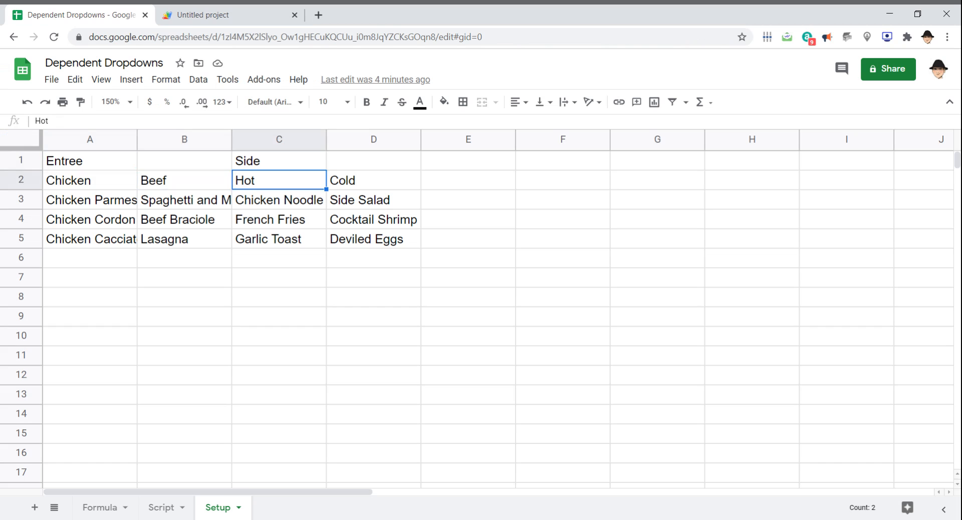
left_click(229, 15)
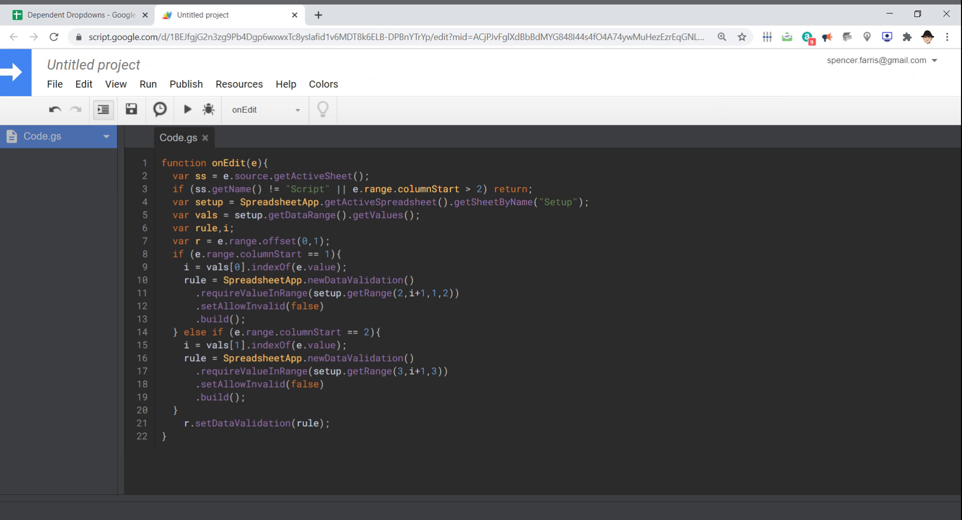
left_click(421, 294)
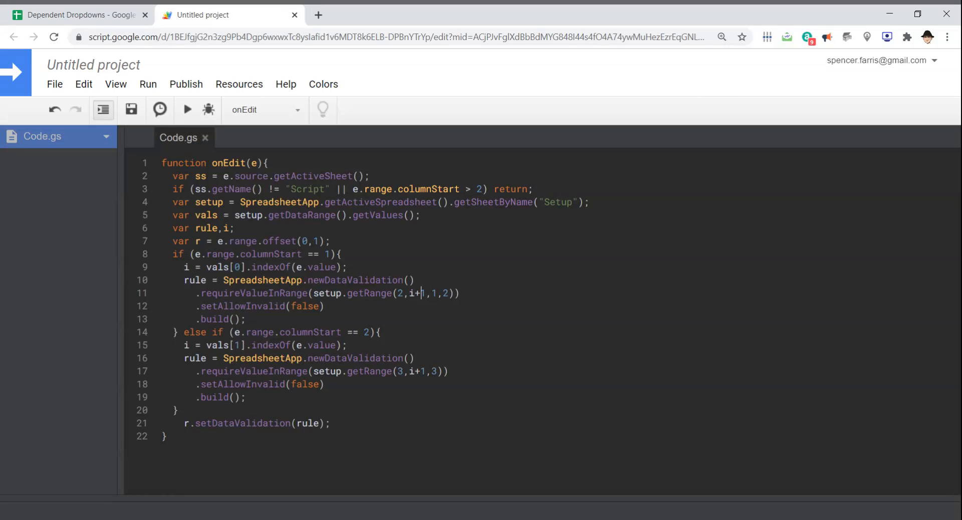
type("1")
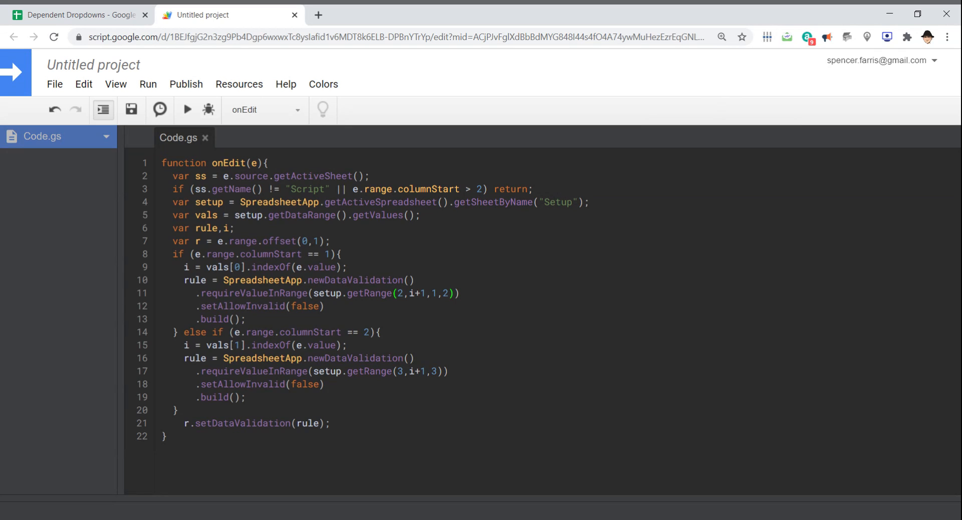
left_click(78, 15)
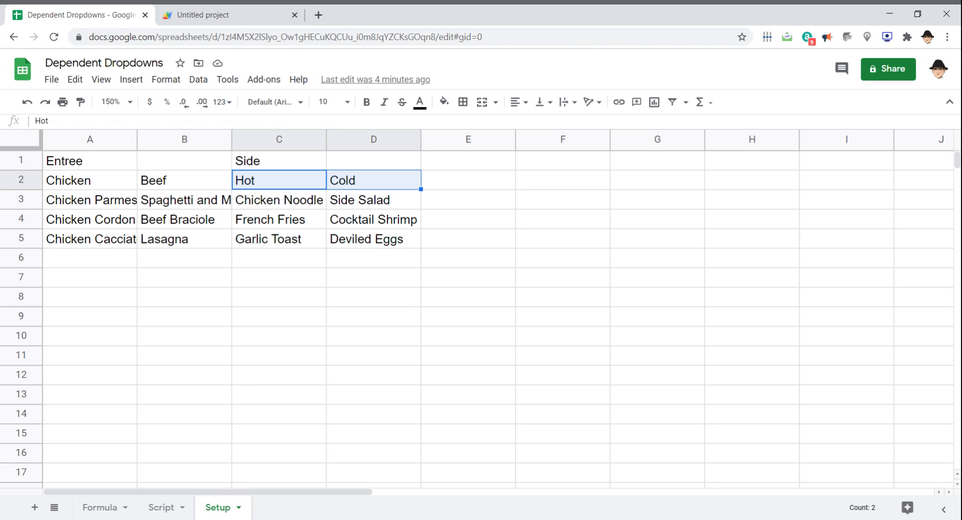
left_click(183, 180)
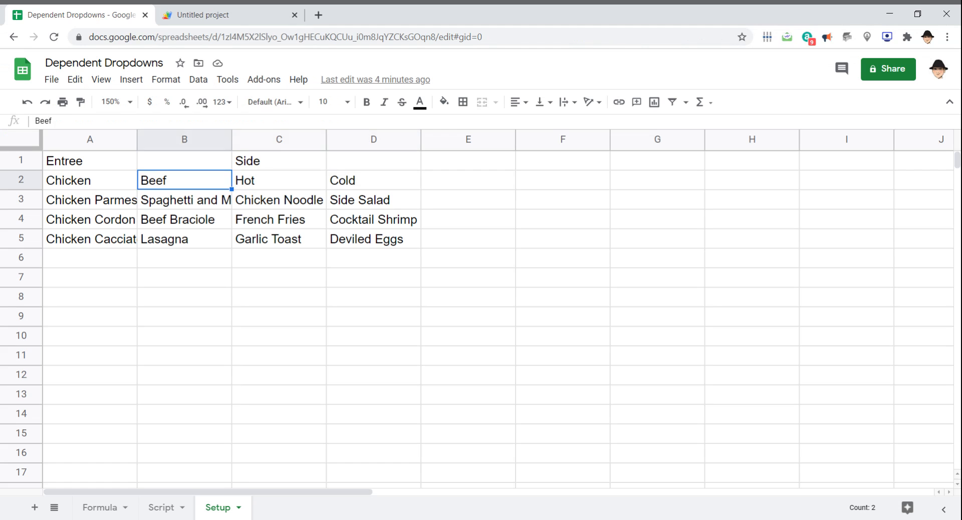
left_click(89, 180)
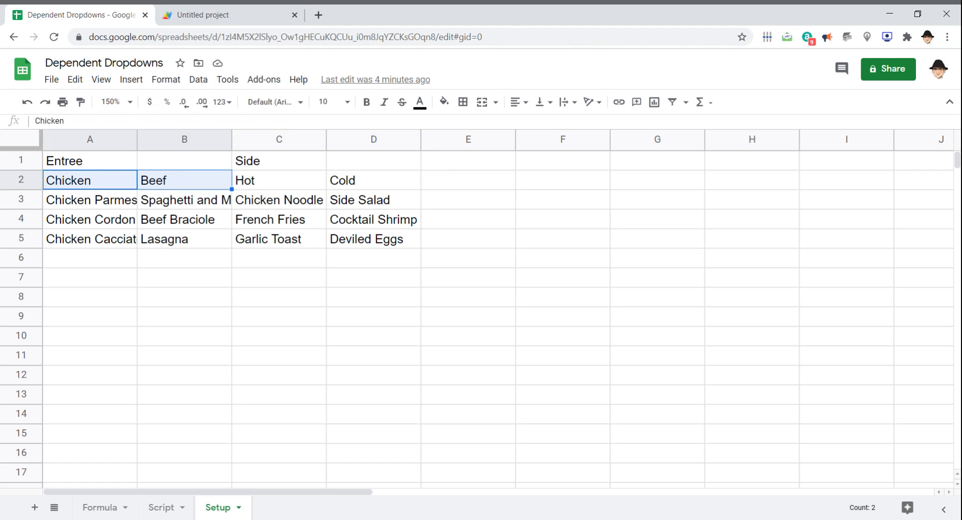
left_click(230, 15)
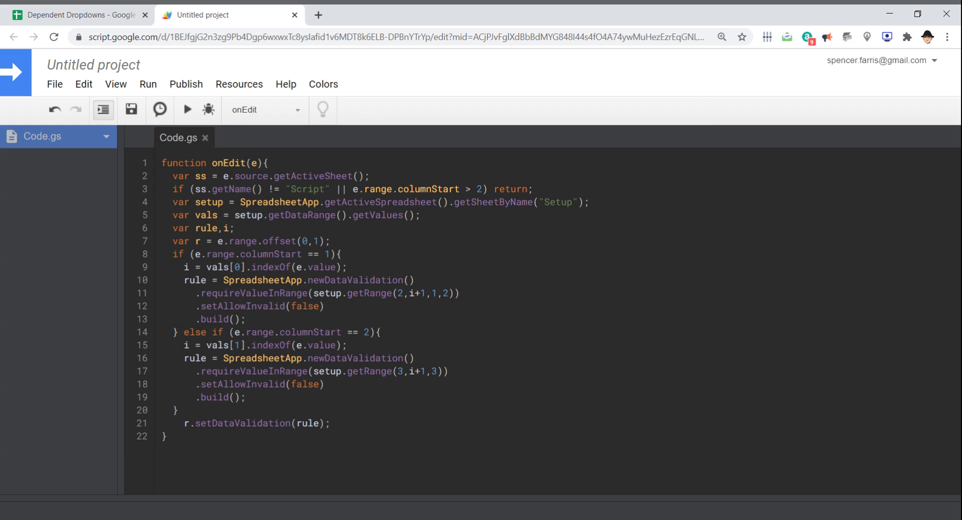
left_click(246, 397)
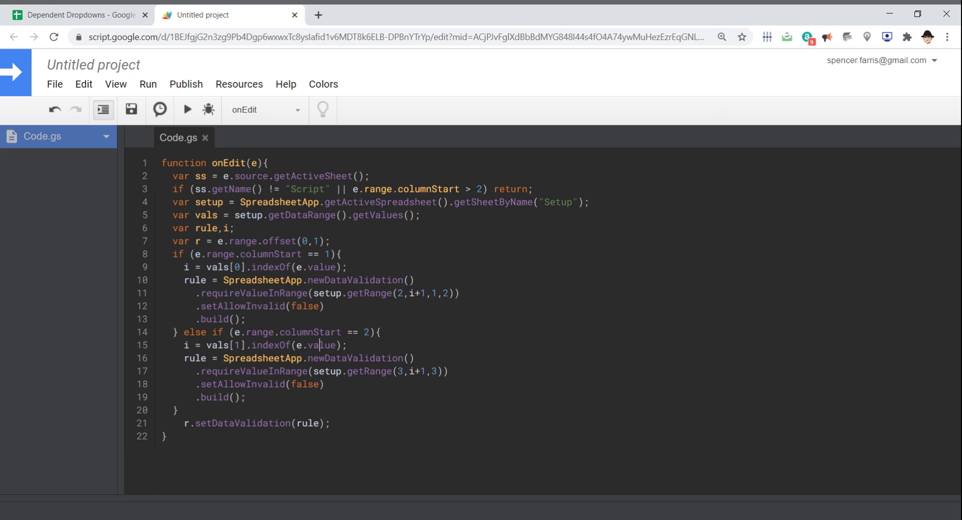
left_click(78, 15)
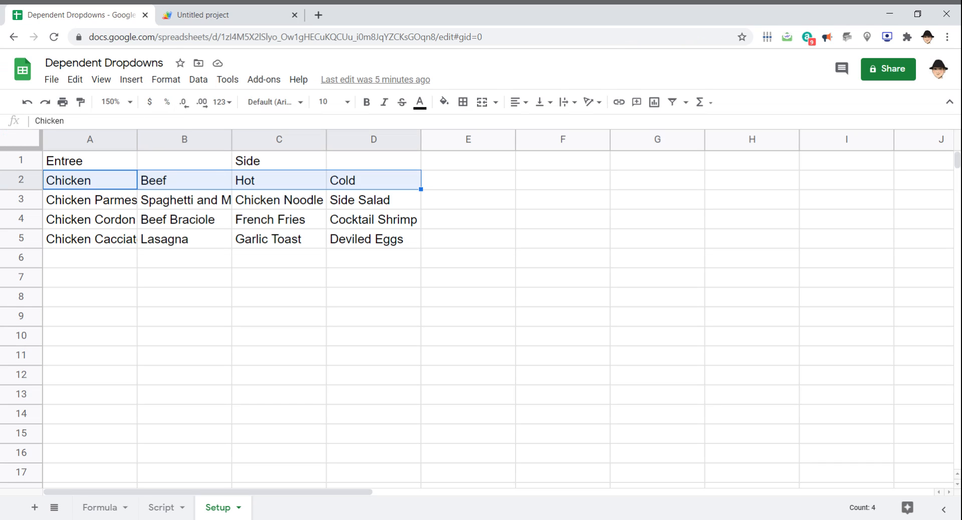
left_click(161, 507)
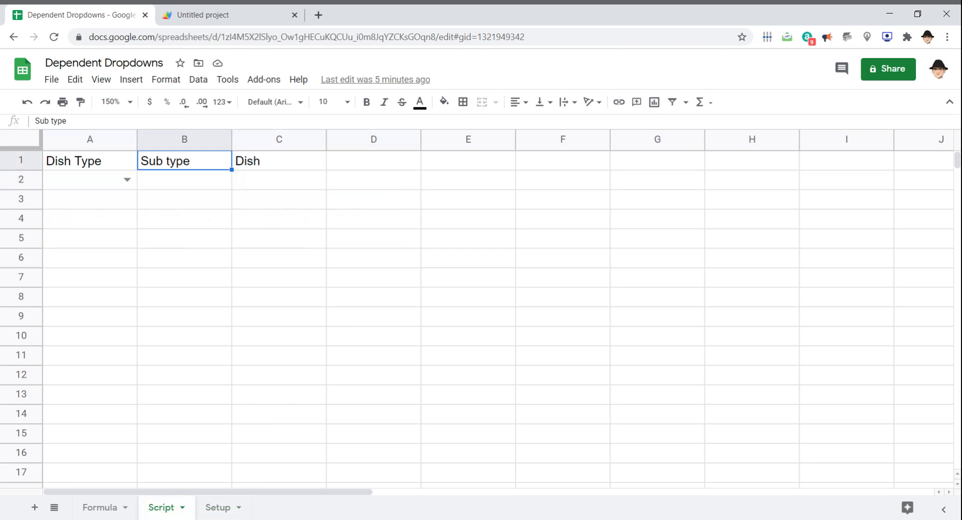
left_click(218, 507)
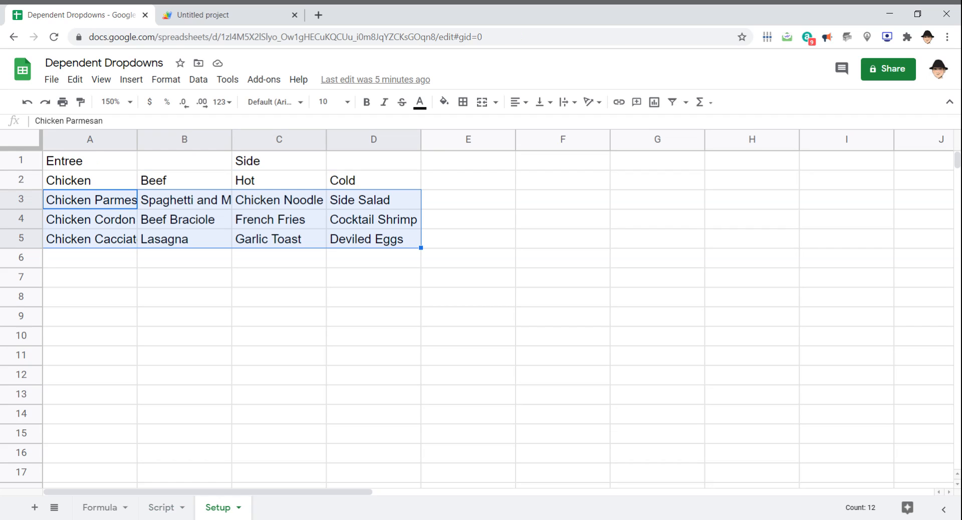
left_click(231, 15)
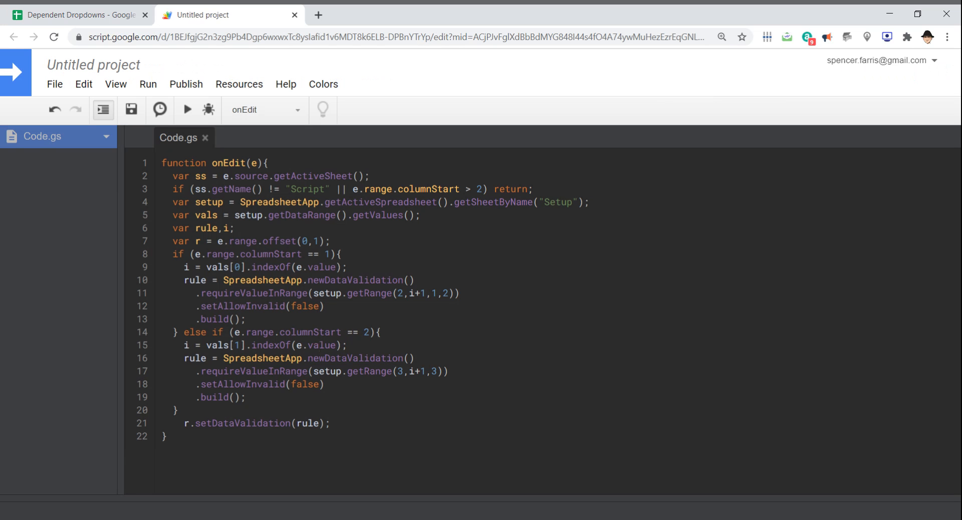
left_click(285, 345)
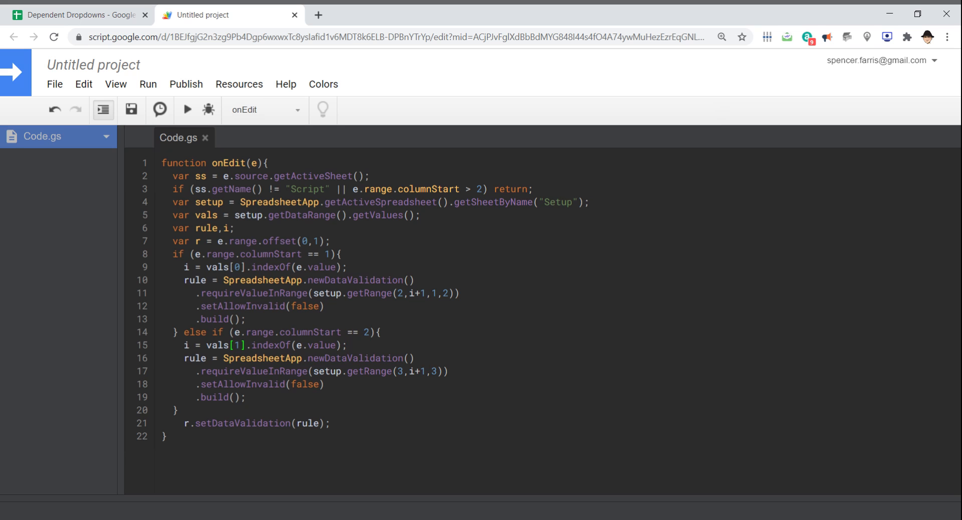
left_click(80, 15)
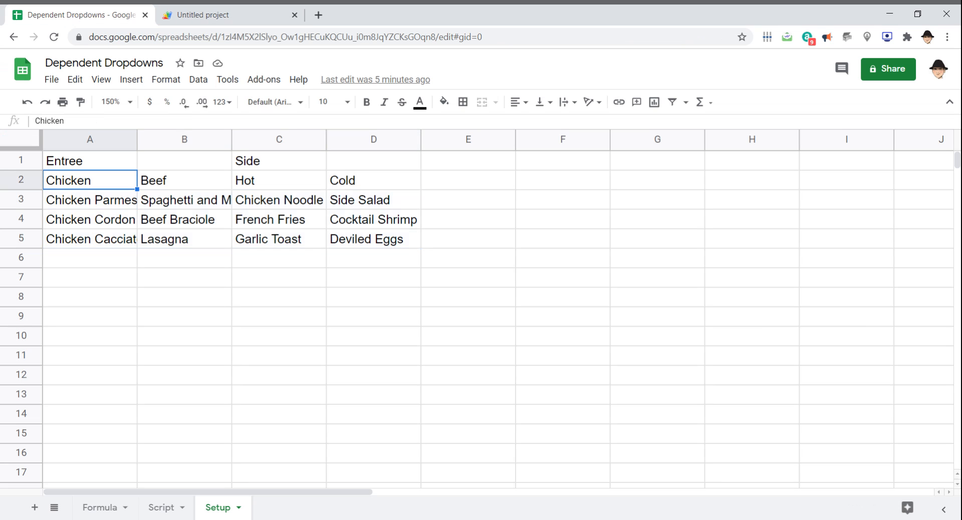
left_click(230, 15)
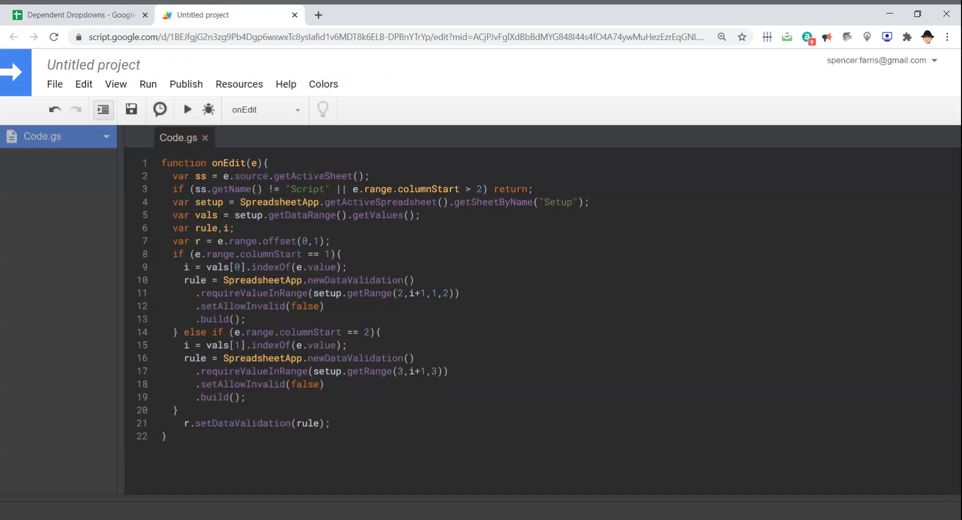
left_click(241, 345)
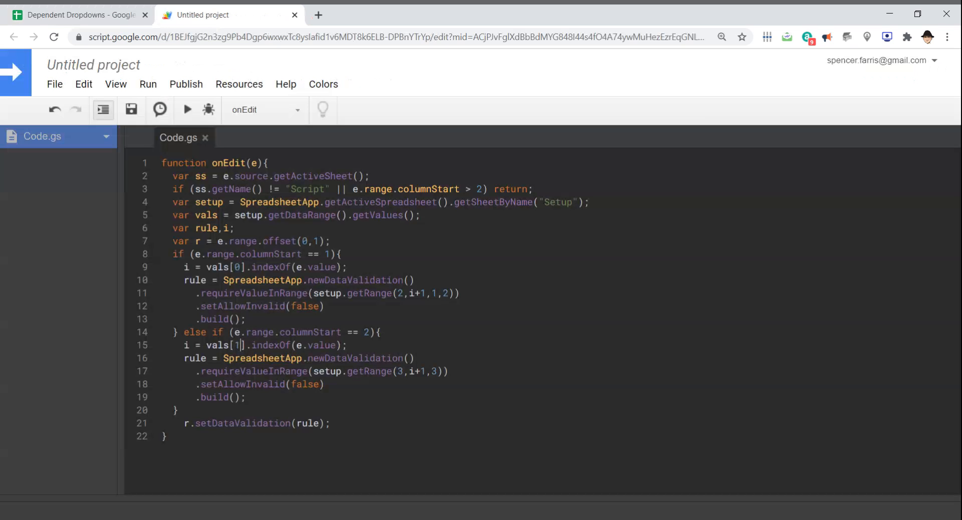
left_click(73, 15)
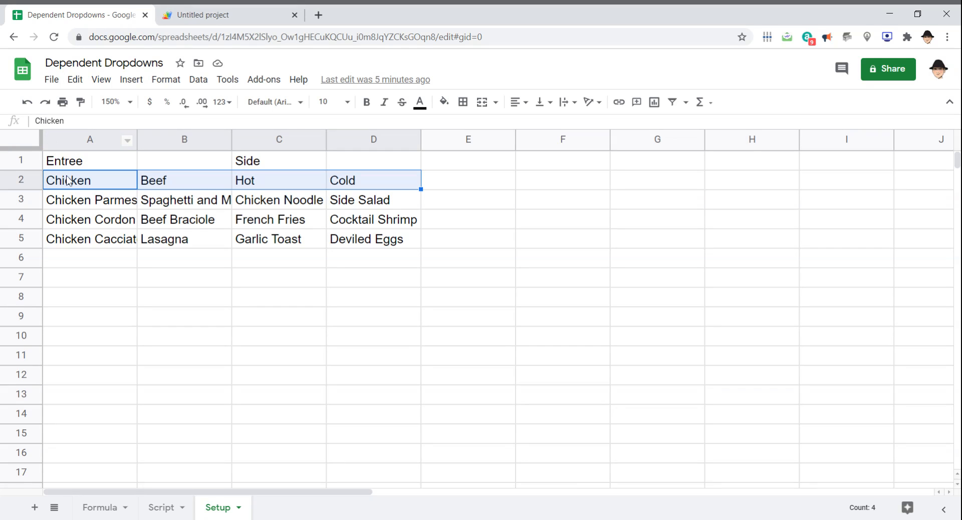
left_click(278, 179)
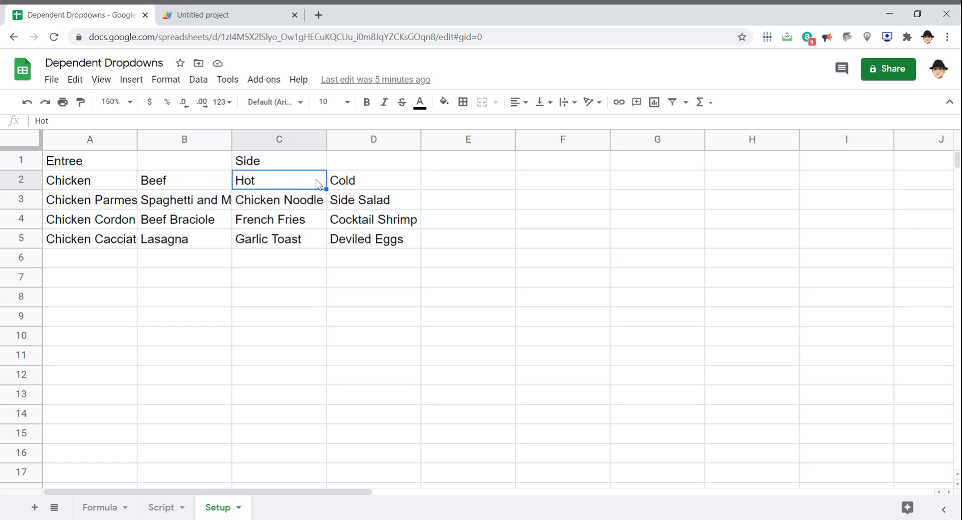
left_click(229, 15)
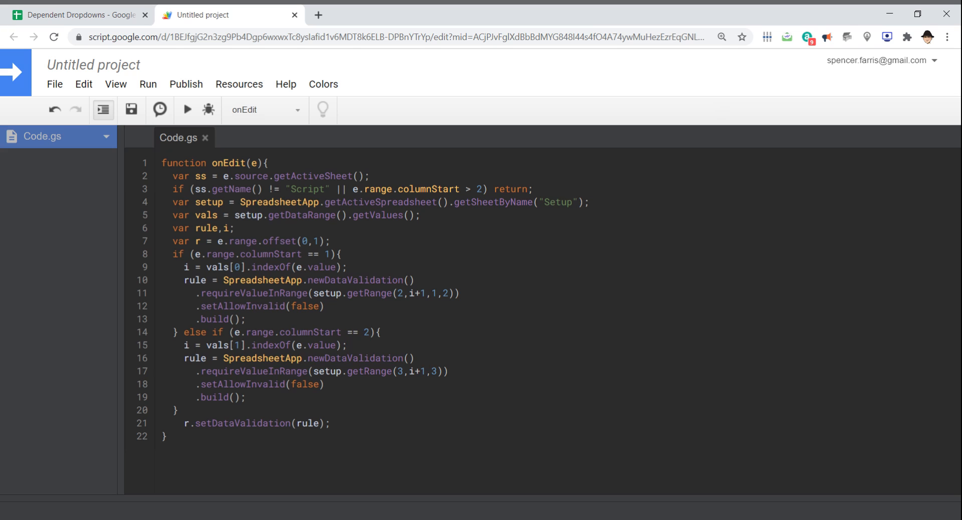
left_click(80, 15)
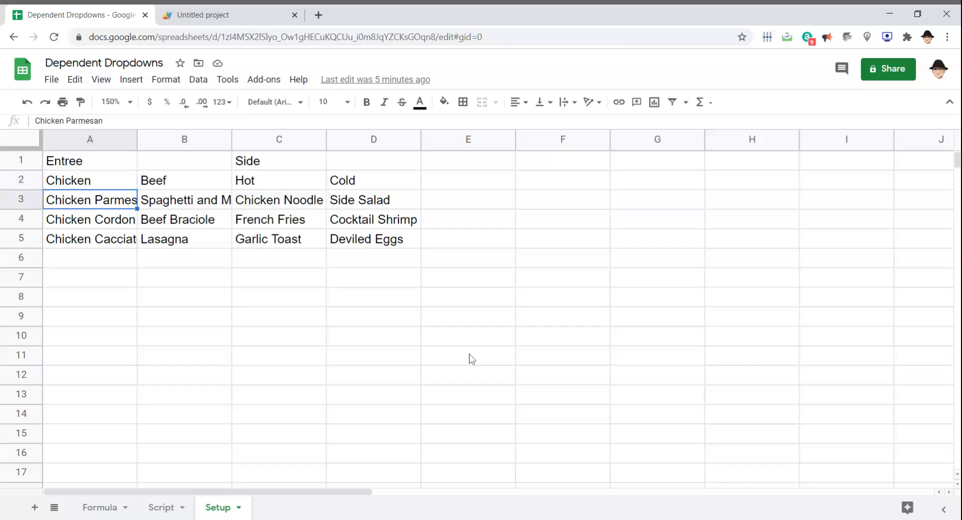
left_click(231, 15)
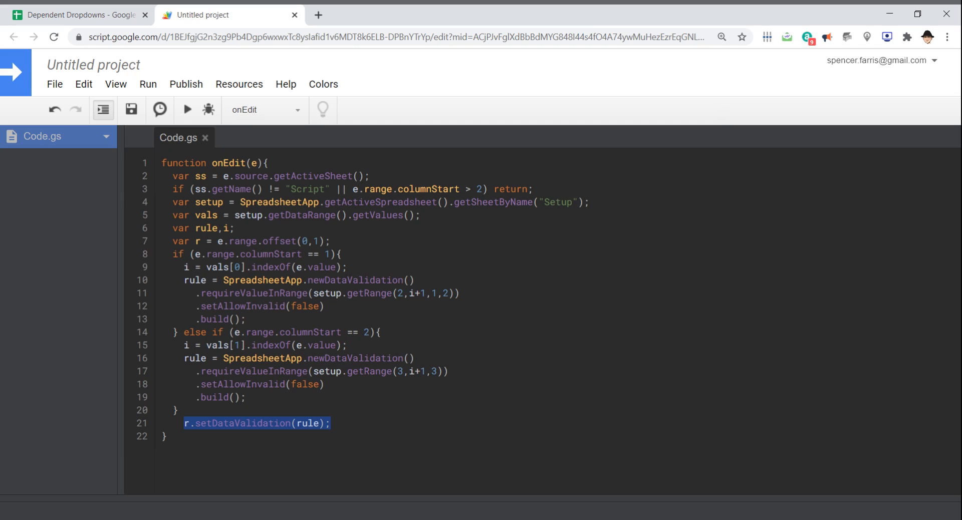
left_click(196, 241)
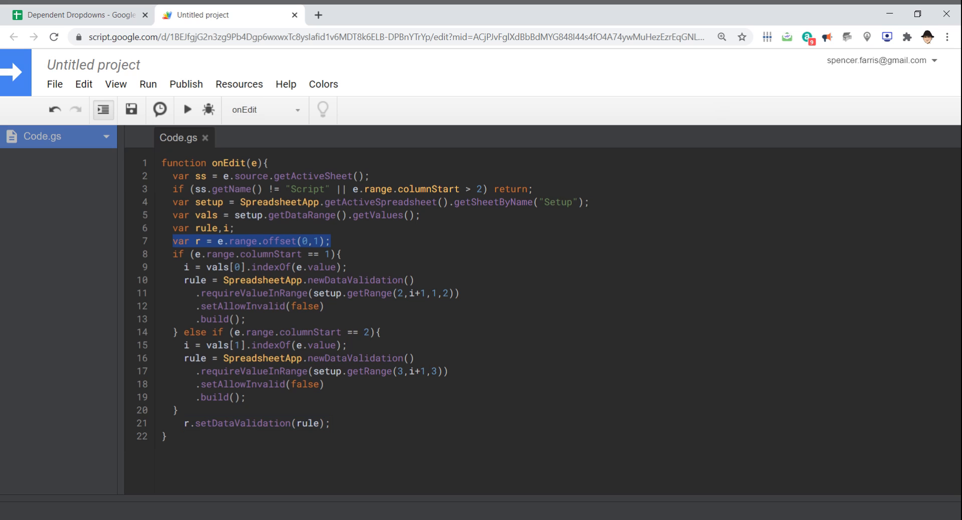
left_click(79, 15)
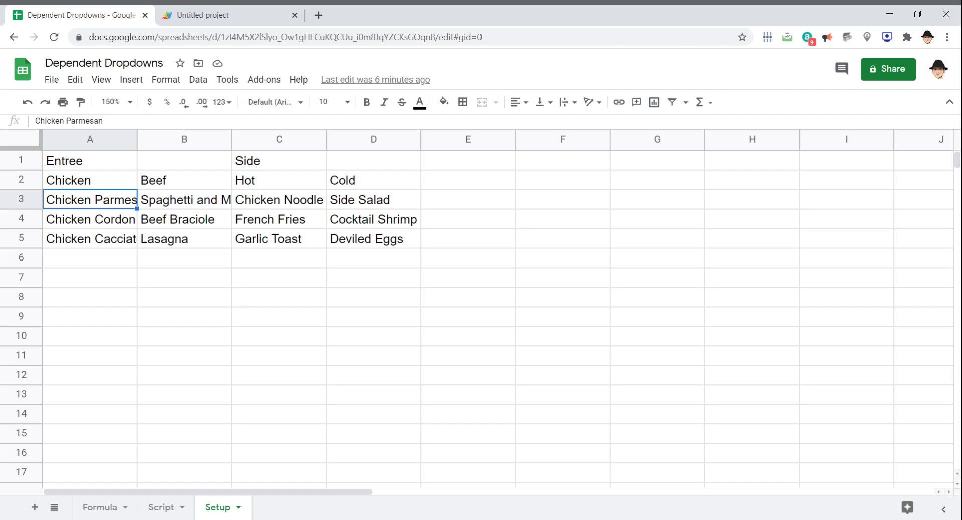
left_click(161, 509)
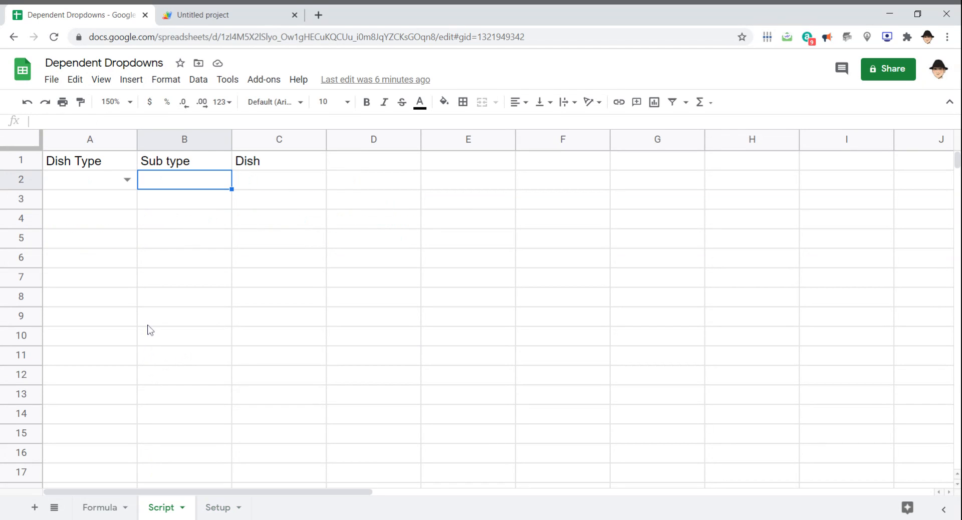
- Choose Entree, Beef and Beef Braciole from row 2's Dish Type, Sub type and Dish dropdowns
left_click(89, 179)
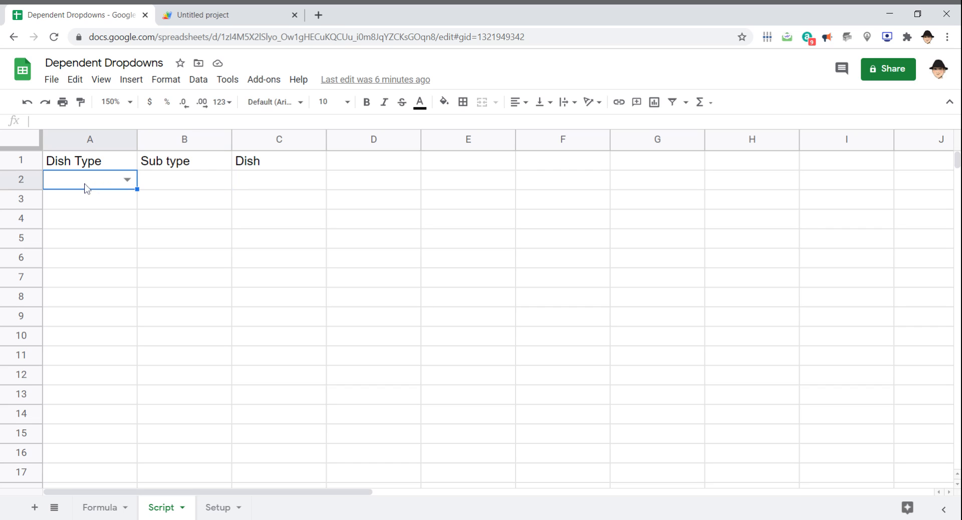
left_click(127, 179)
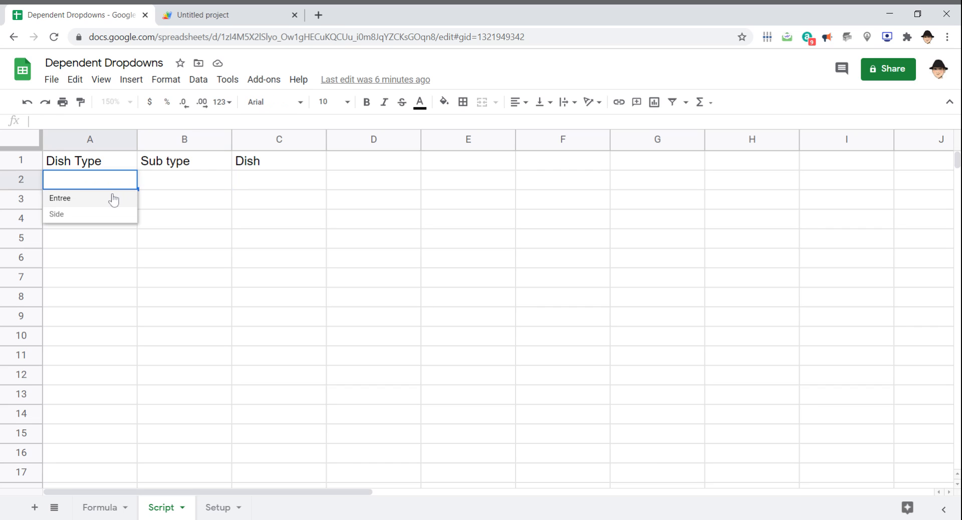
left_click(59, 197)
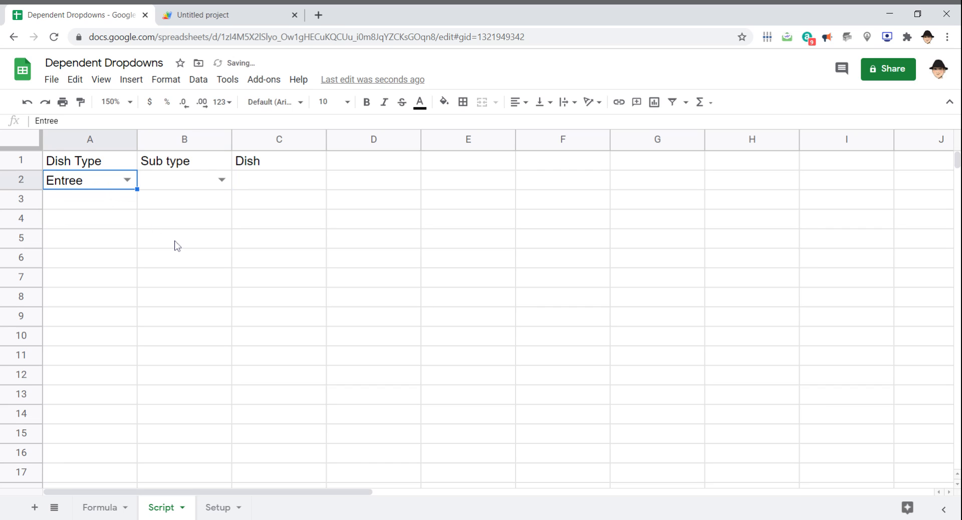
left_click(185, 179)
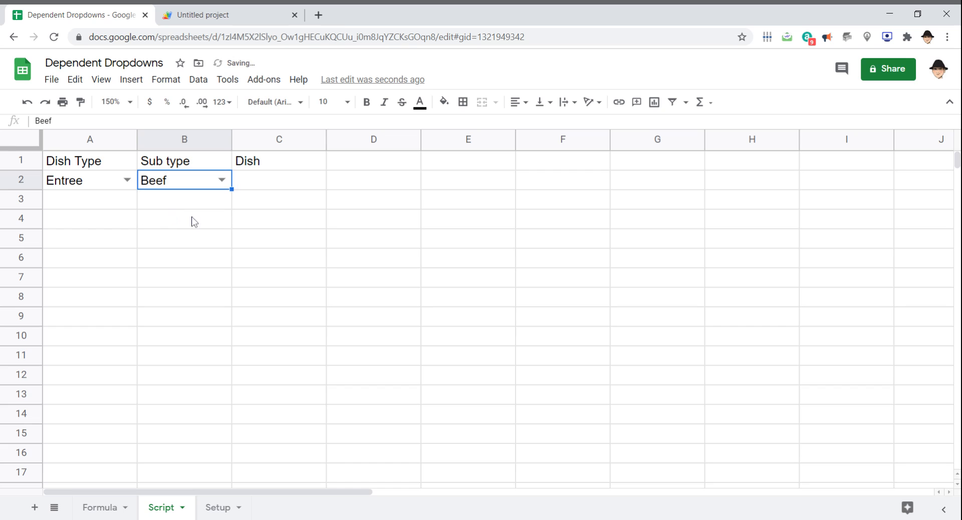
left_click(279, 179)
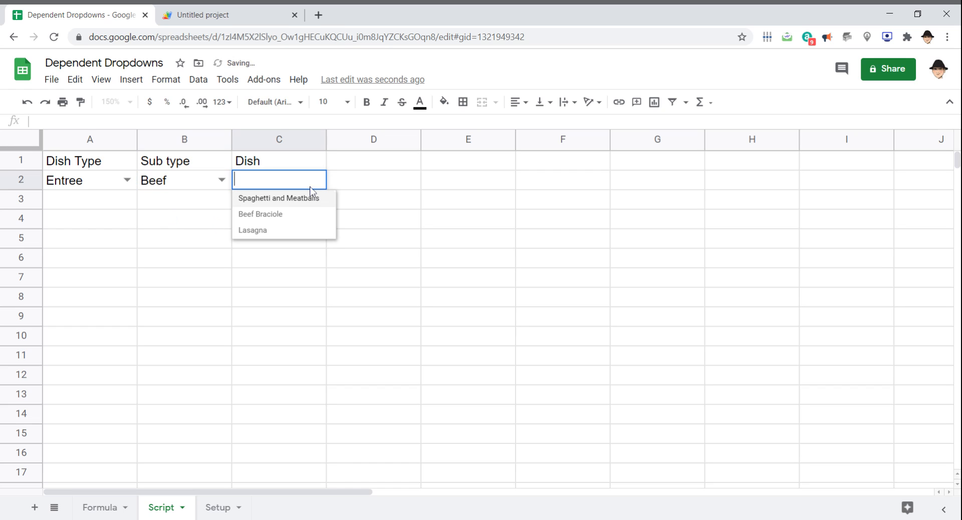
left_click(260, 214)
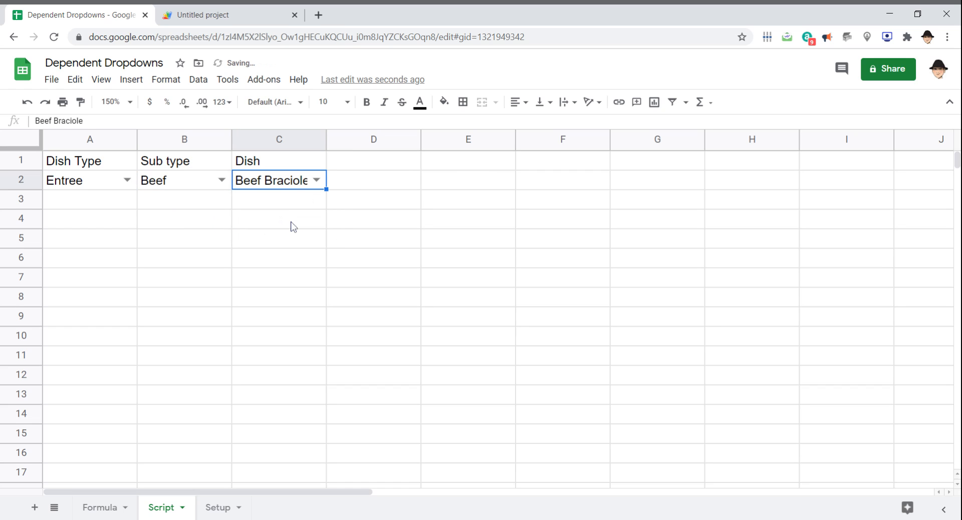
left_click(89, 180)
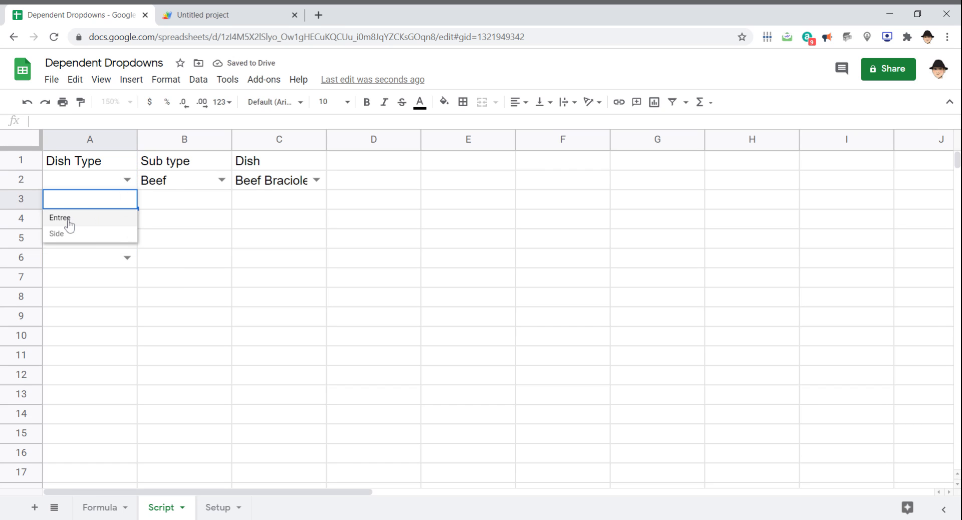
- Fill rows 3–5 with Entree/Chicken, Side/Hot/Chicken Noodle and Side/Cold/Deviled Eggs
left_click(59, 217)
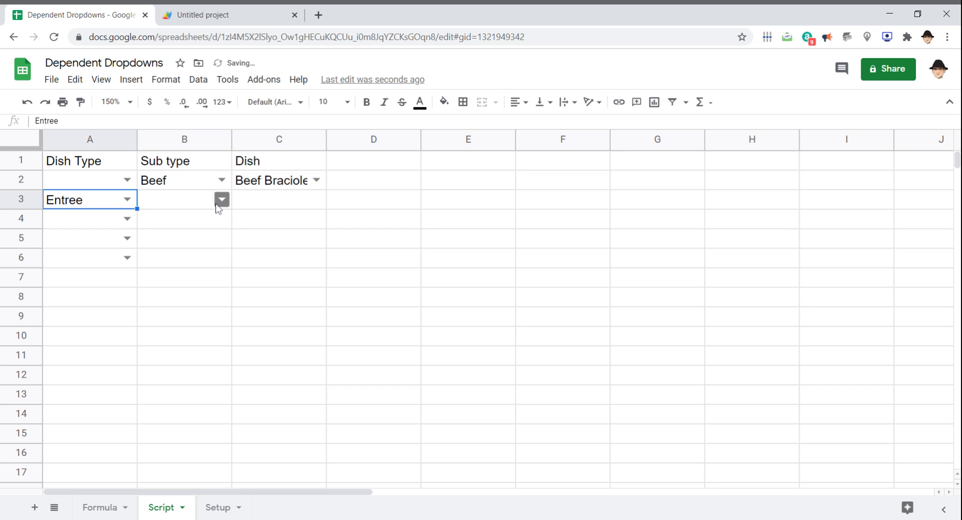
left_click(184, 200)
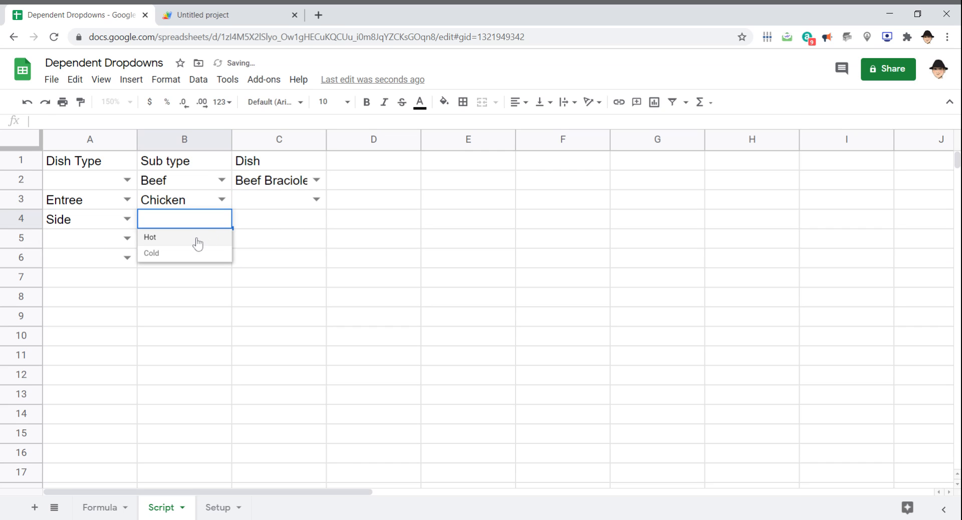
left_click(149, 237)
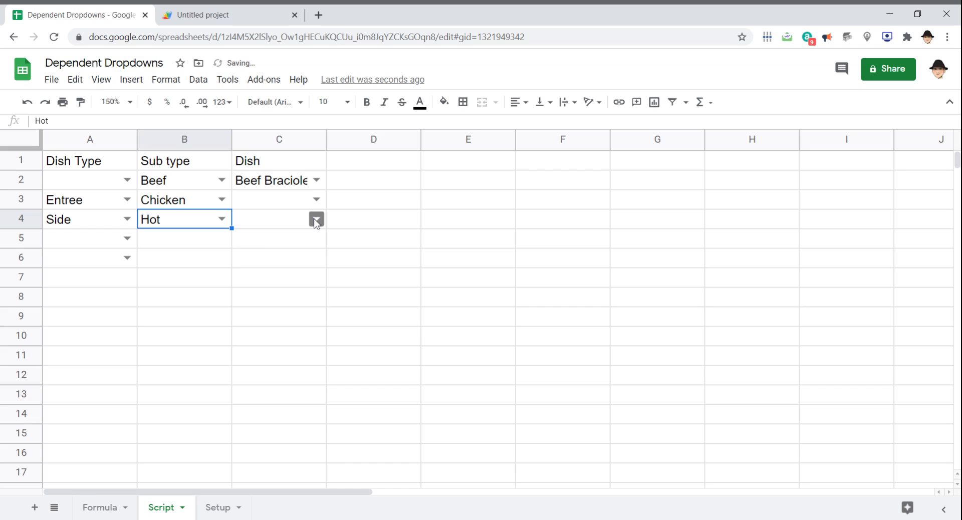
left_click(279, 218)
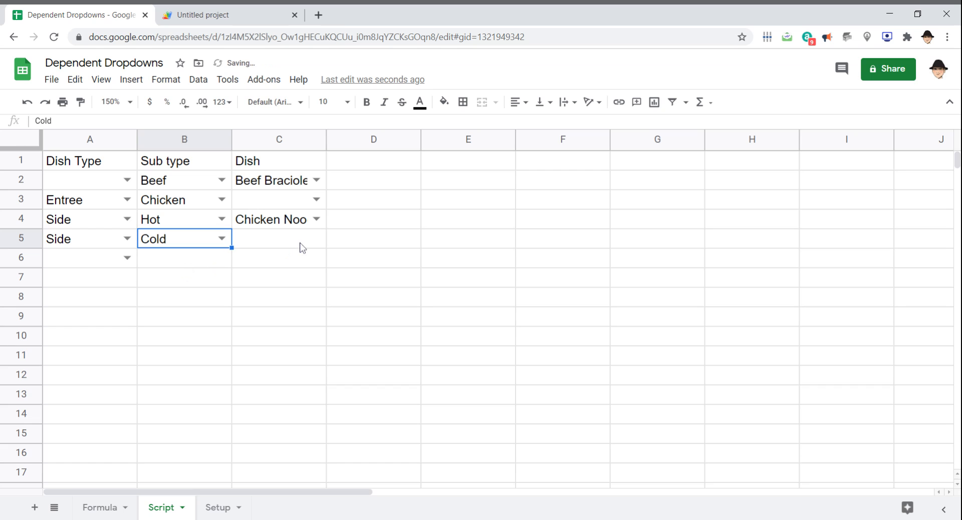
left_click(277, 237)
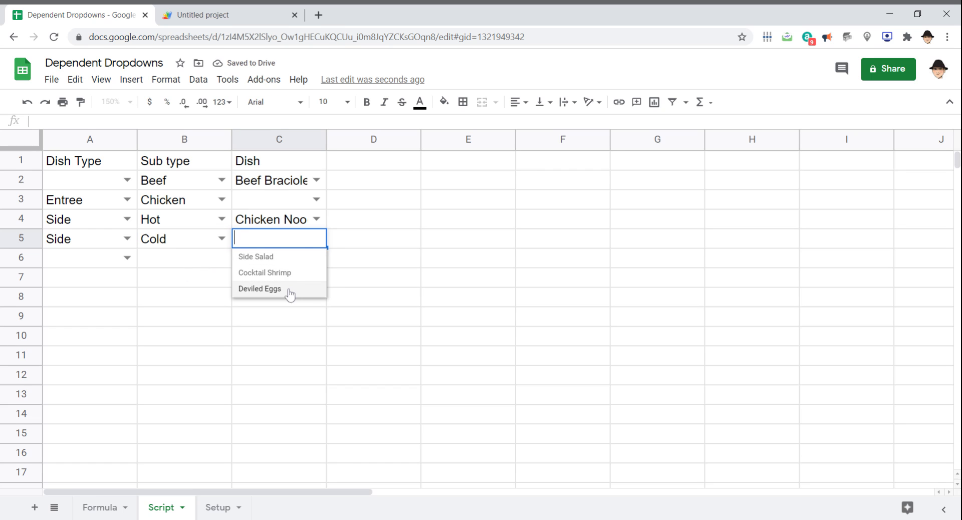
left_click(260, 288)
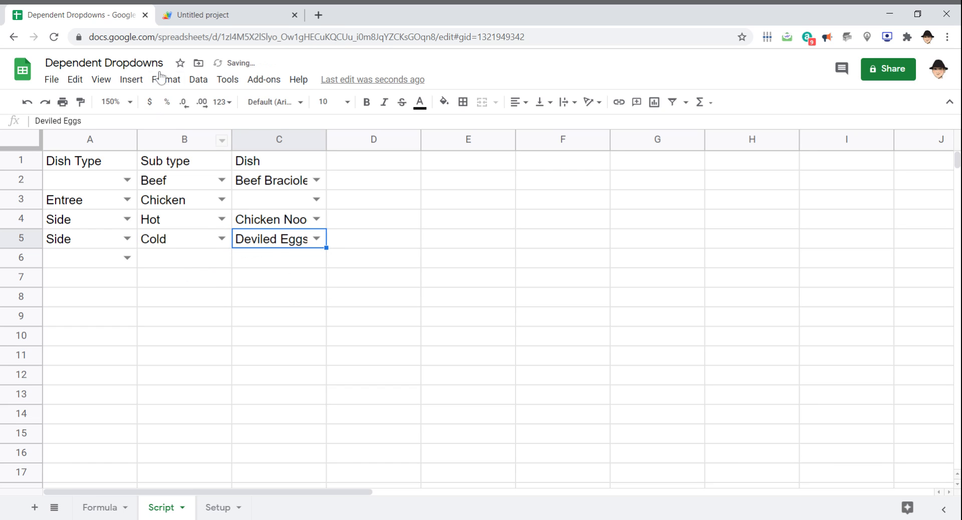
left_click(228, 15)
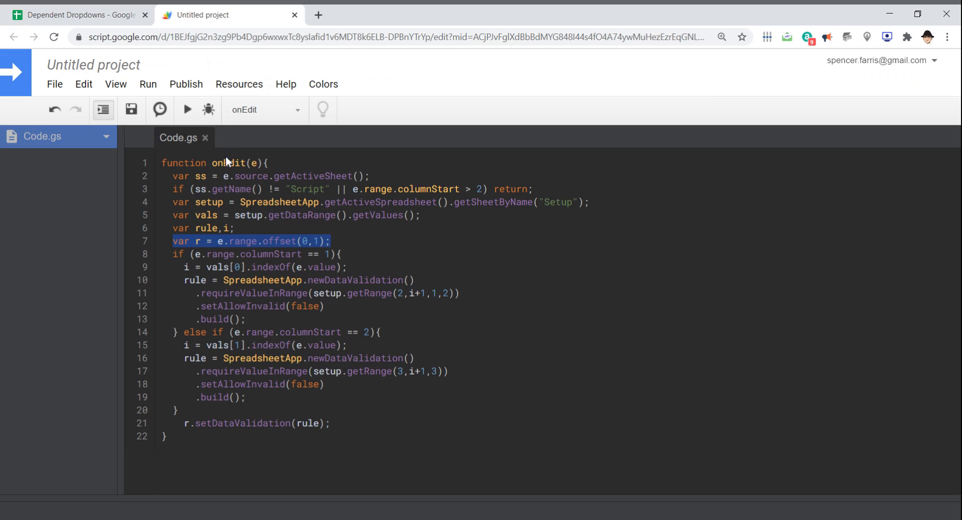